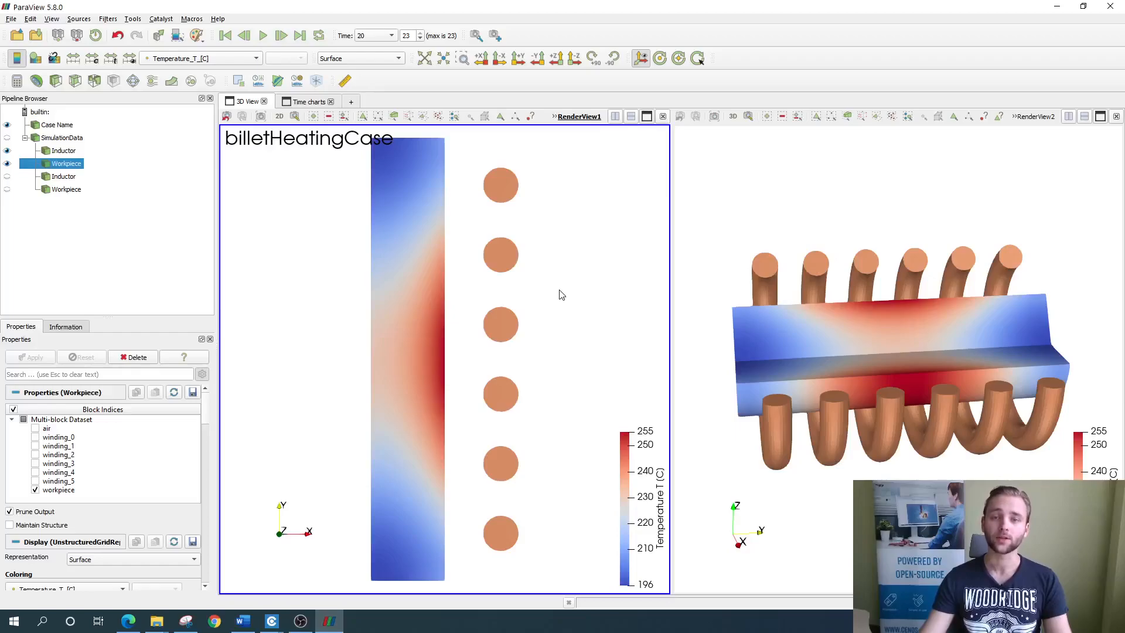
mouse_move(559, 297)
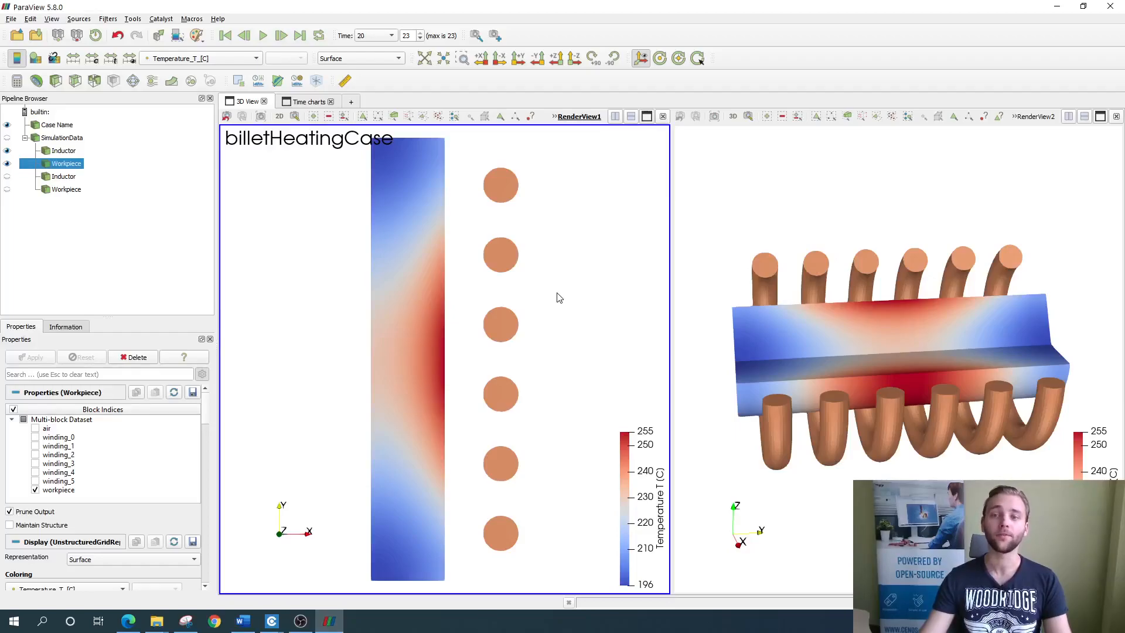
mouse_move(562, 299)
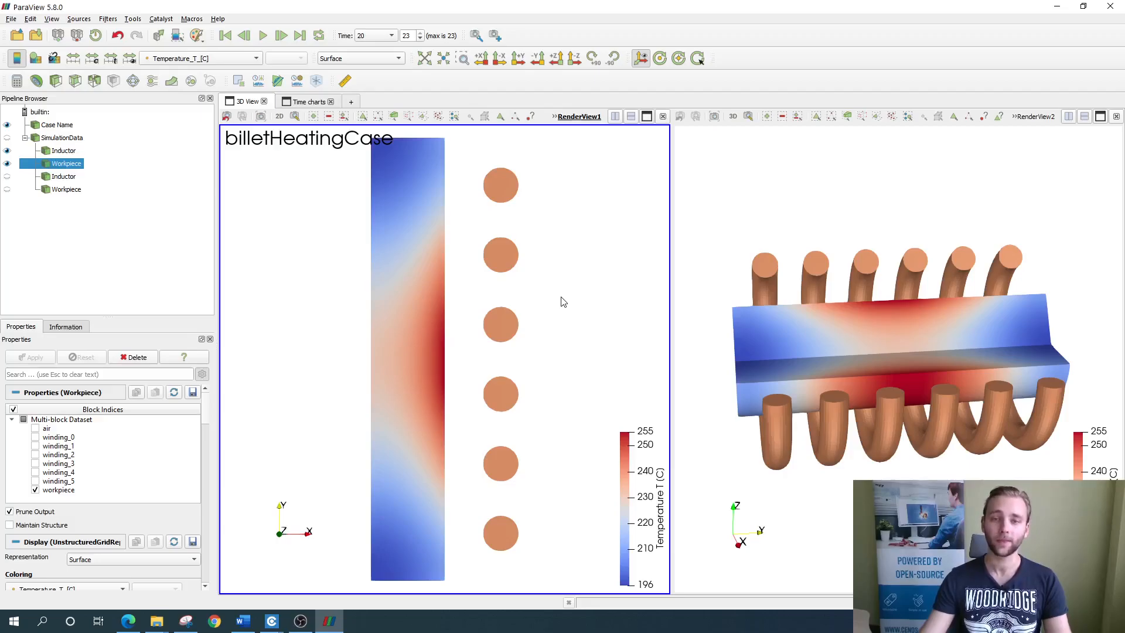
mouse_move(557, 268)
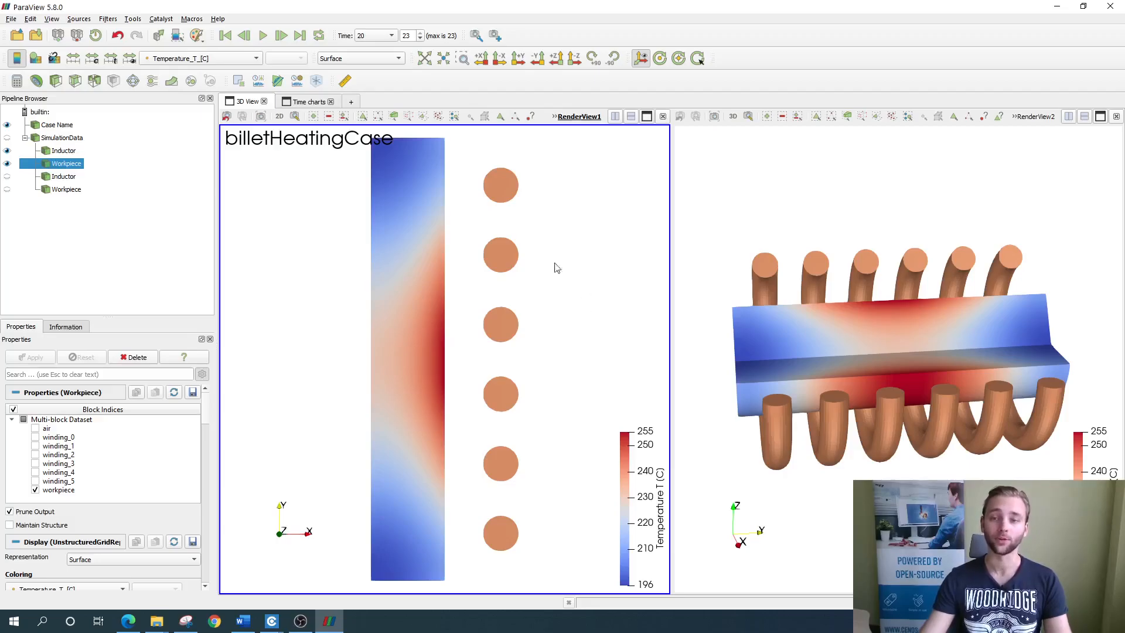
mouse_move(403, 228)
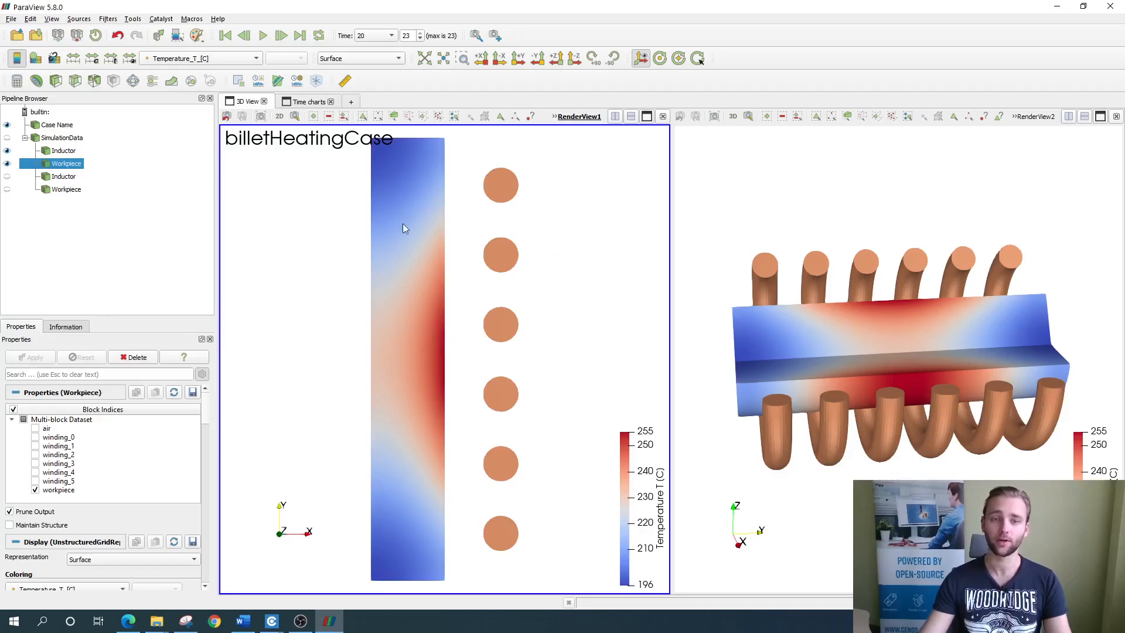
mouse_move(457, 444)
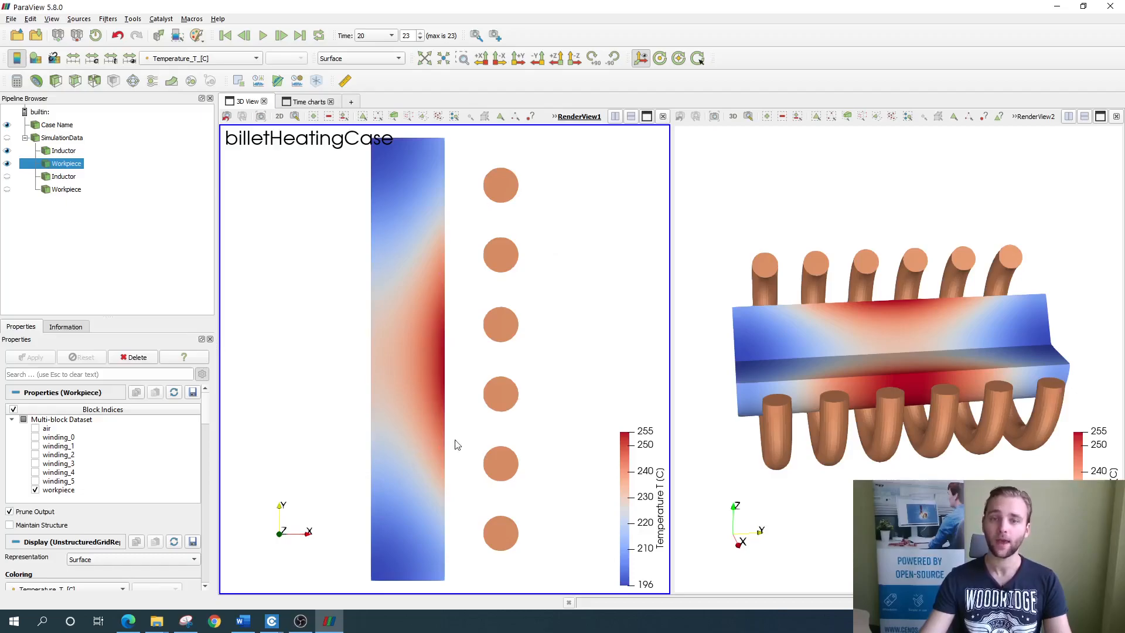
mouse_move(870, 470)
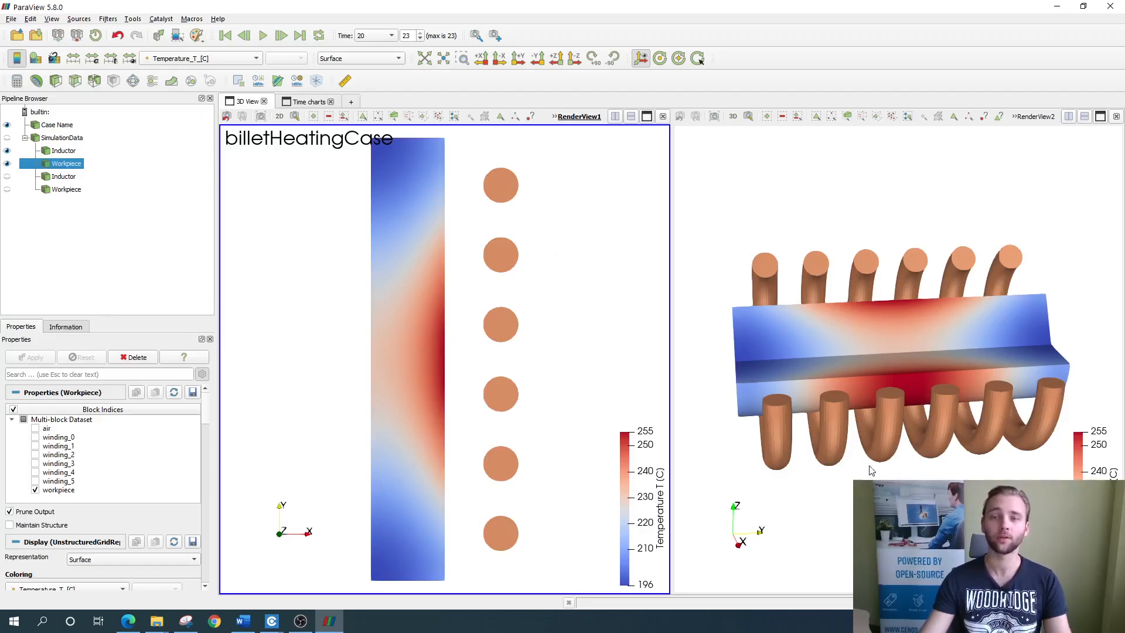
mouse_move(873, 470)
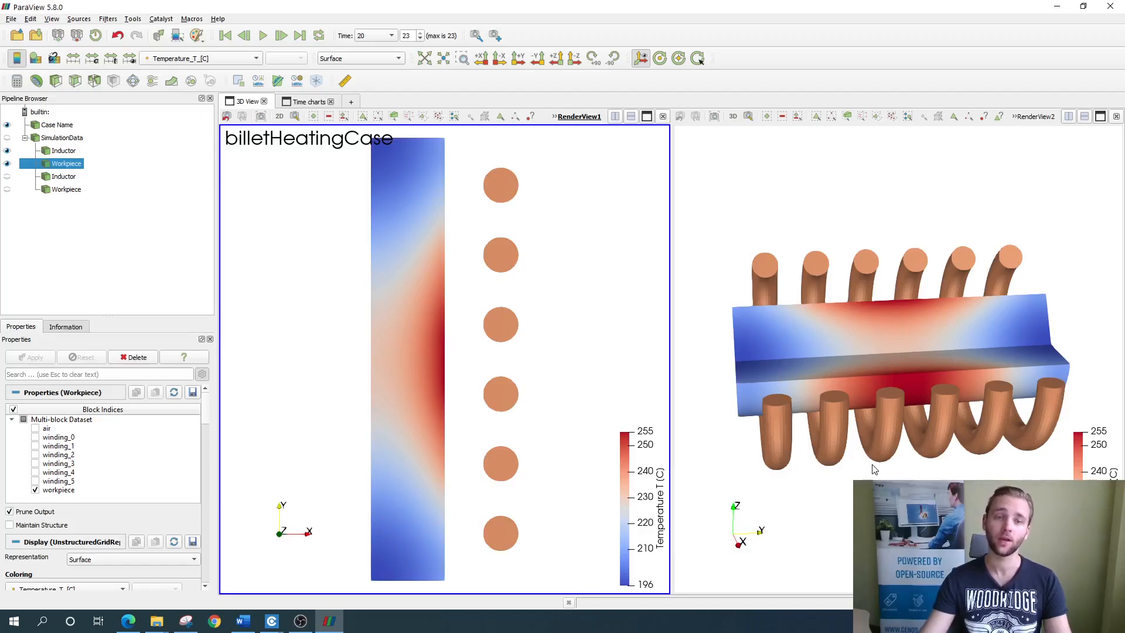
mouse_move(882, 470)
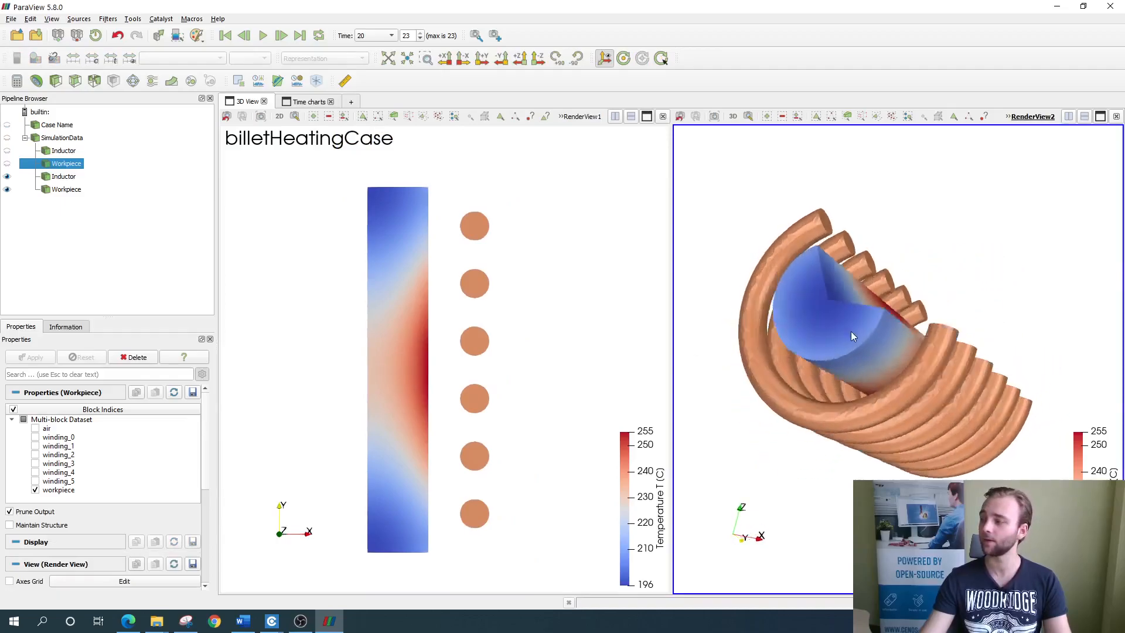
- Orbit the 3D billet and coils, then compare the Inductor and Workpiece dataset properties
drag(853, 337, 922, 348)
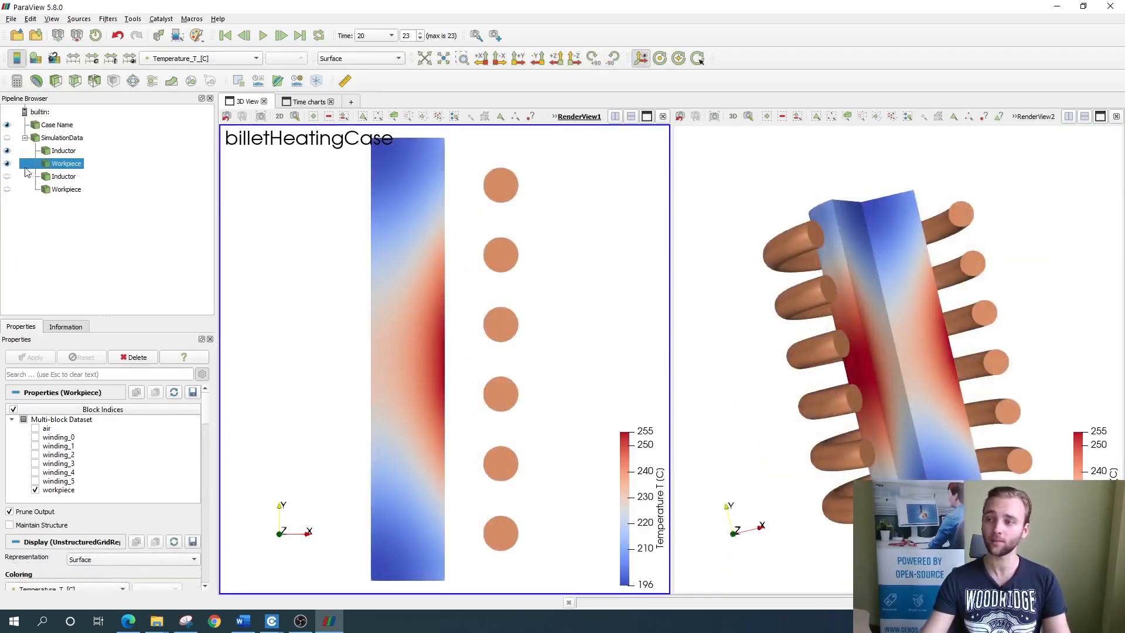
click(7, 150)
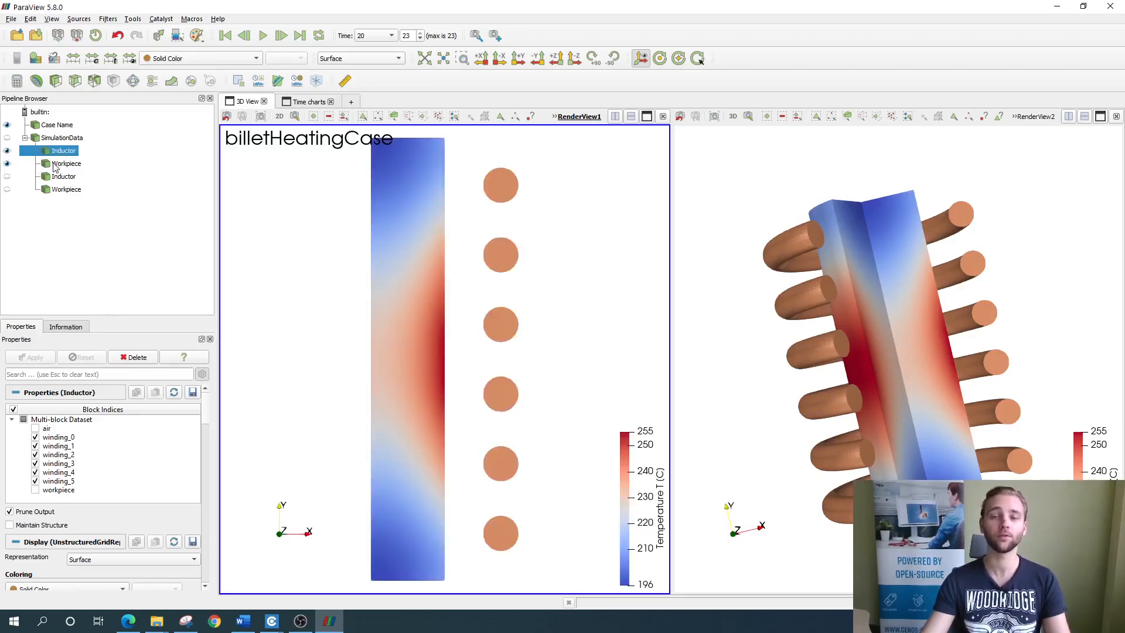
click(67, 163)
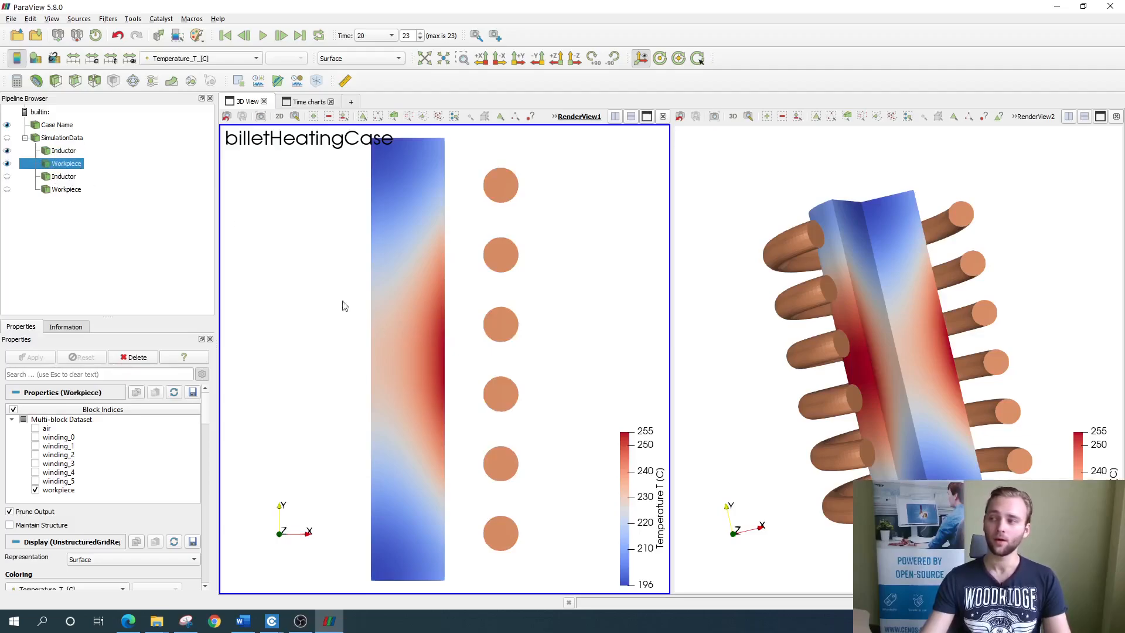
mouse_move(598, 470)
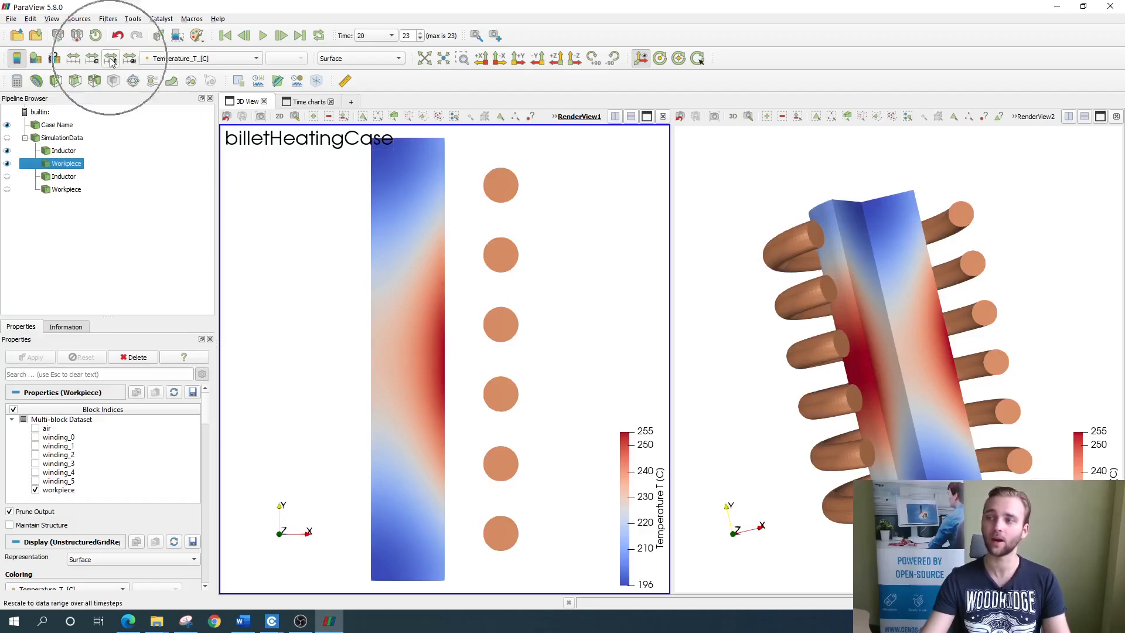
- Rescale the workpiece temperature colours over all timesteps to span 22 to 255
click(109, 58)
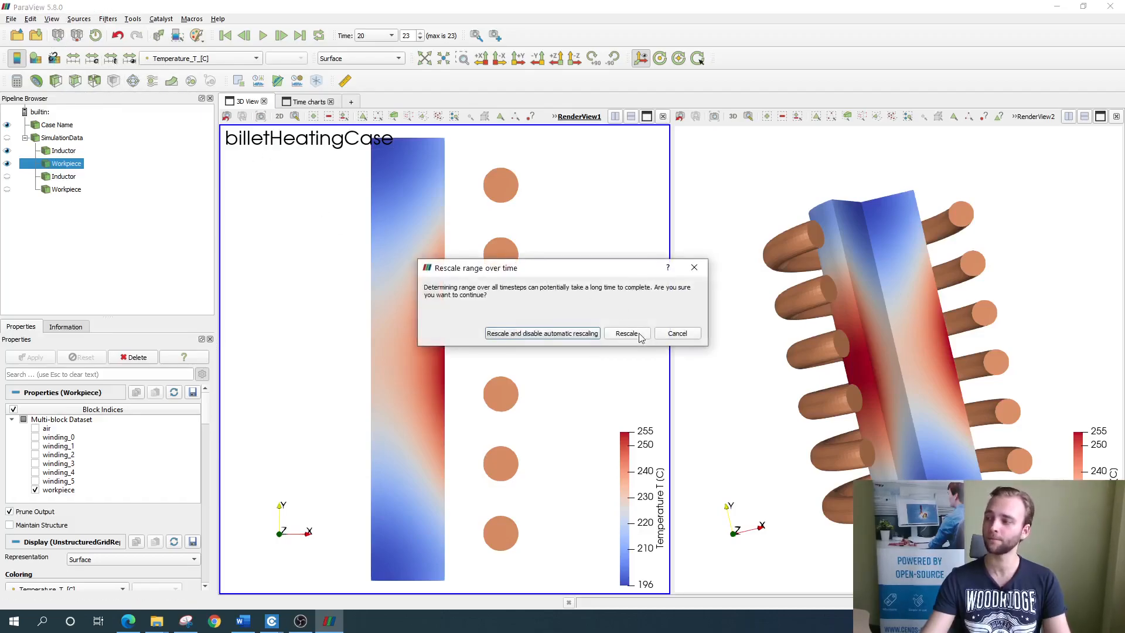
click(626, 333)
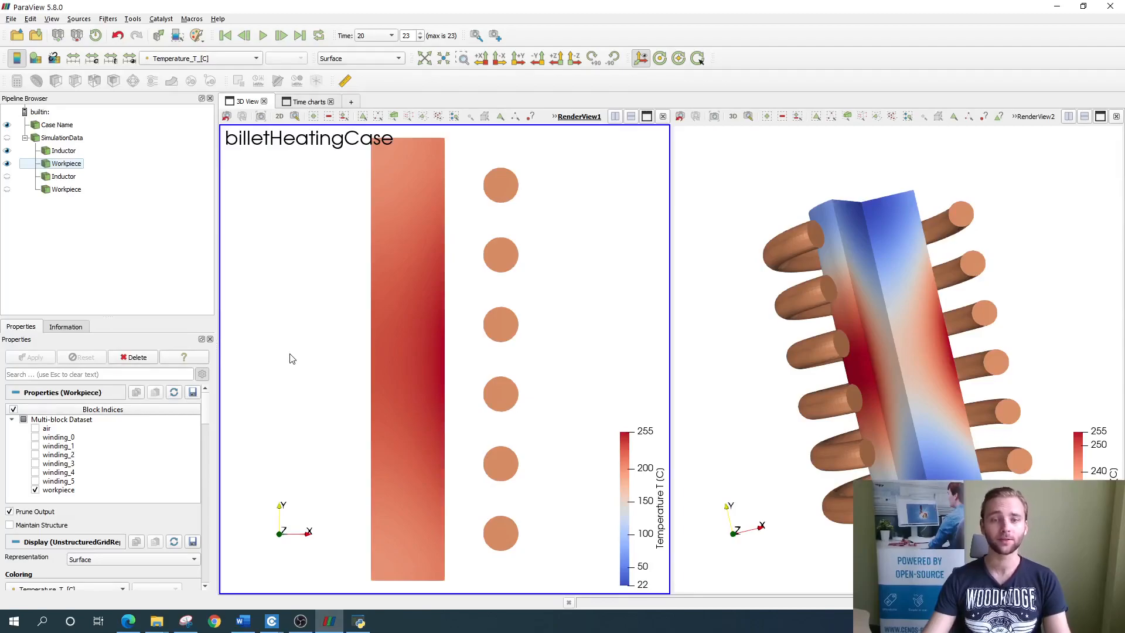
mouse_move(319, 407)
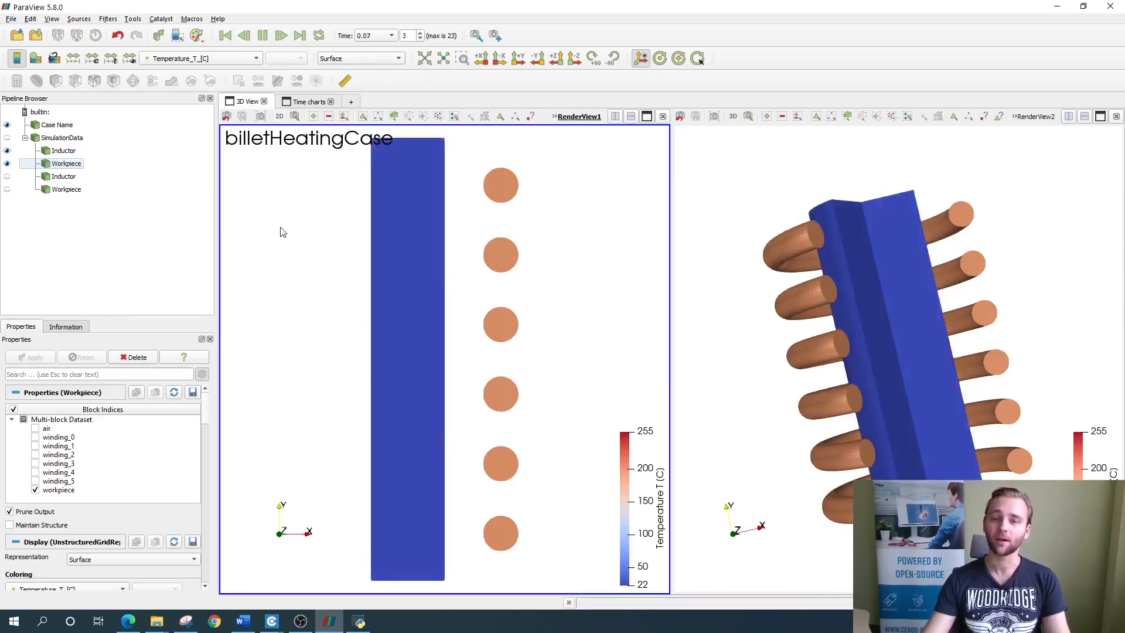
click(281, 35)
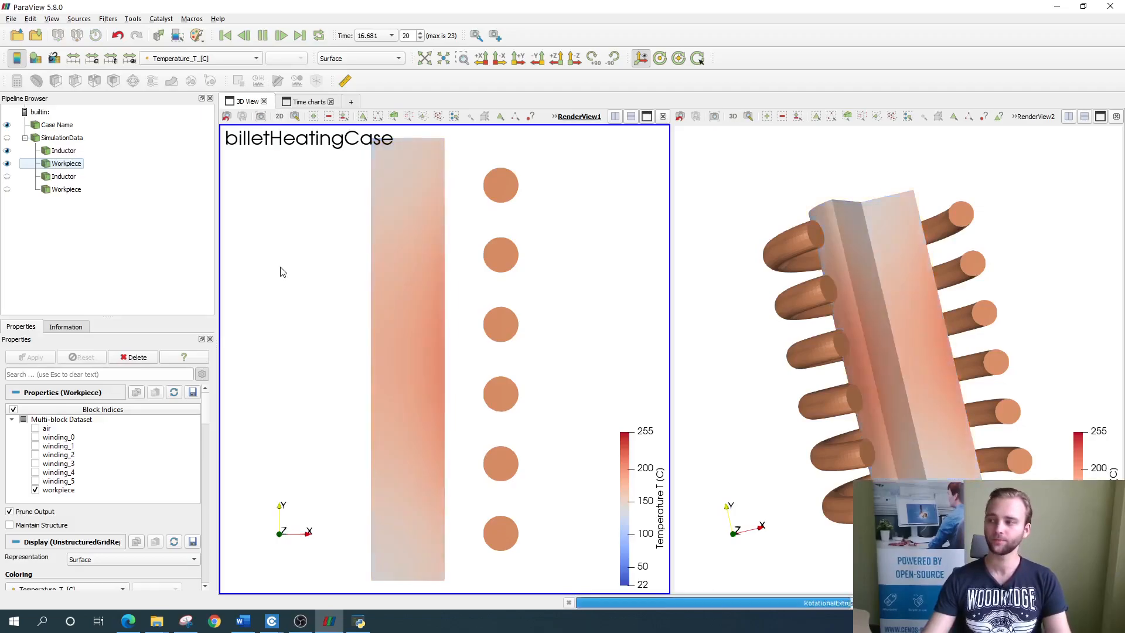
click(300, 35)
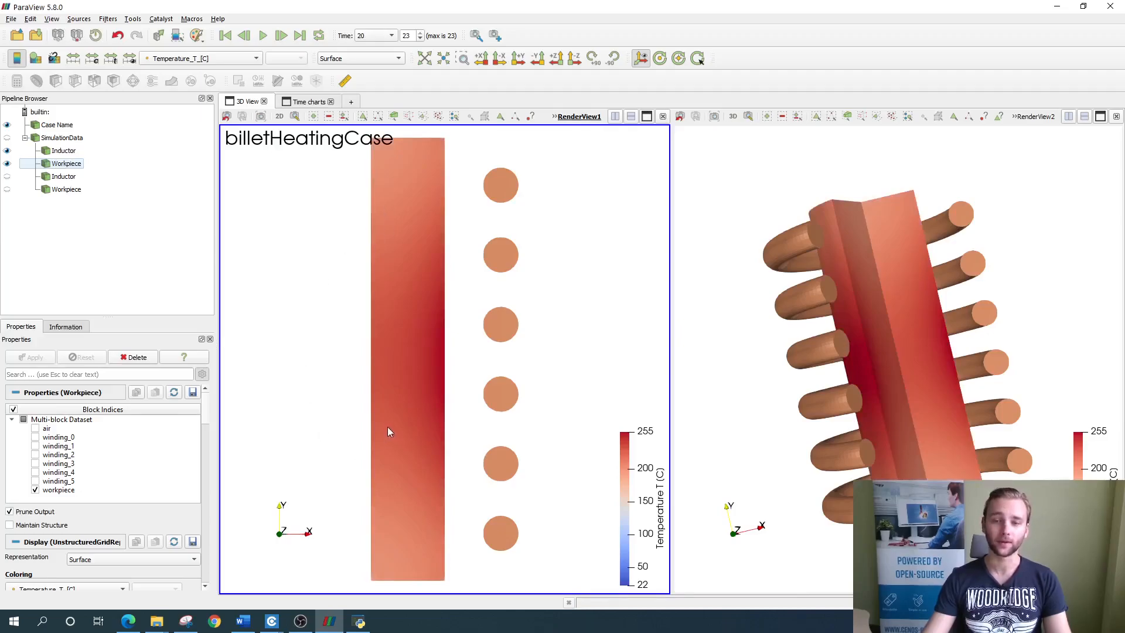
mouse_move(321, 378)
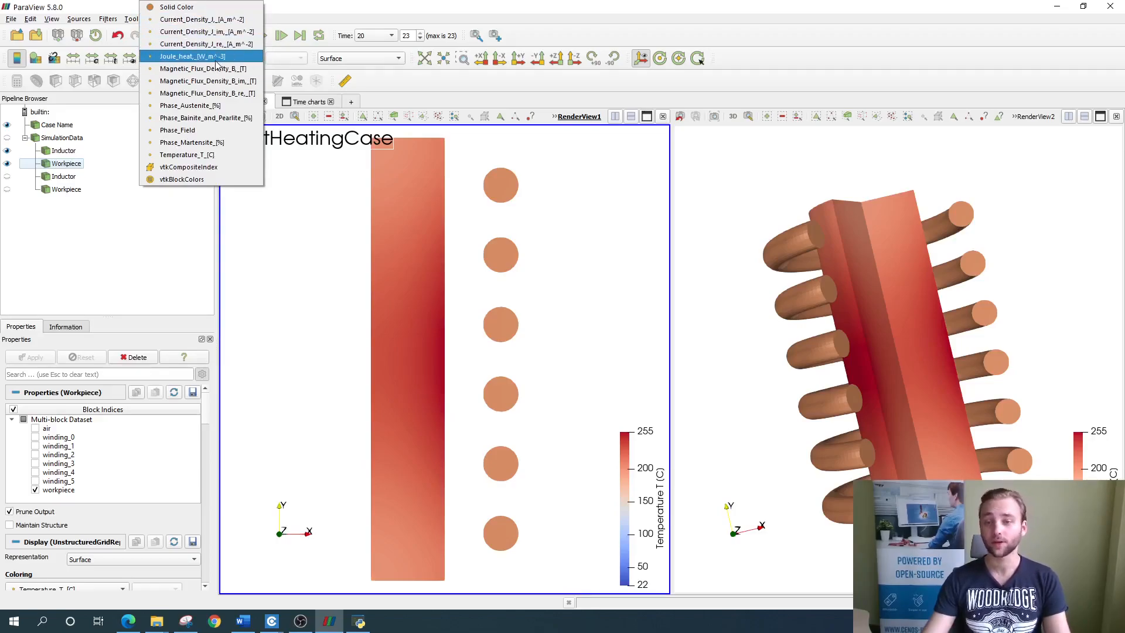
- Colour the 2D billet section by Joule_heat_[W_m^-3], scaled 0 to 6e8
click(188, 154)
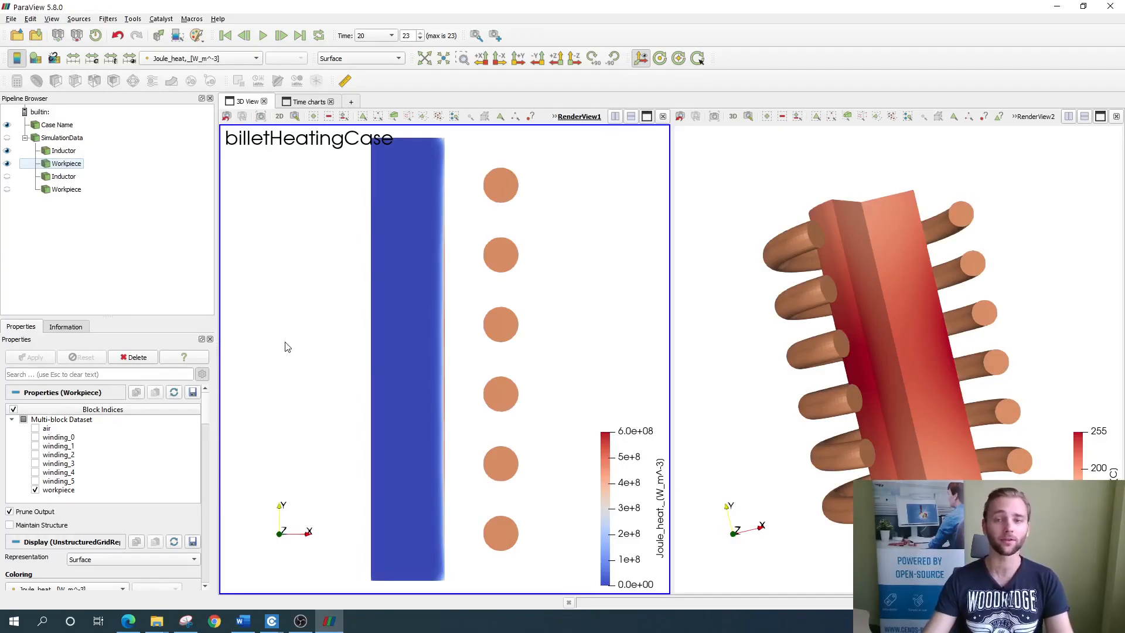
mouse_move(291, 343)
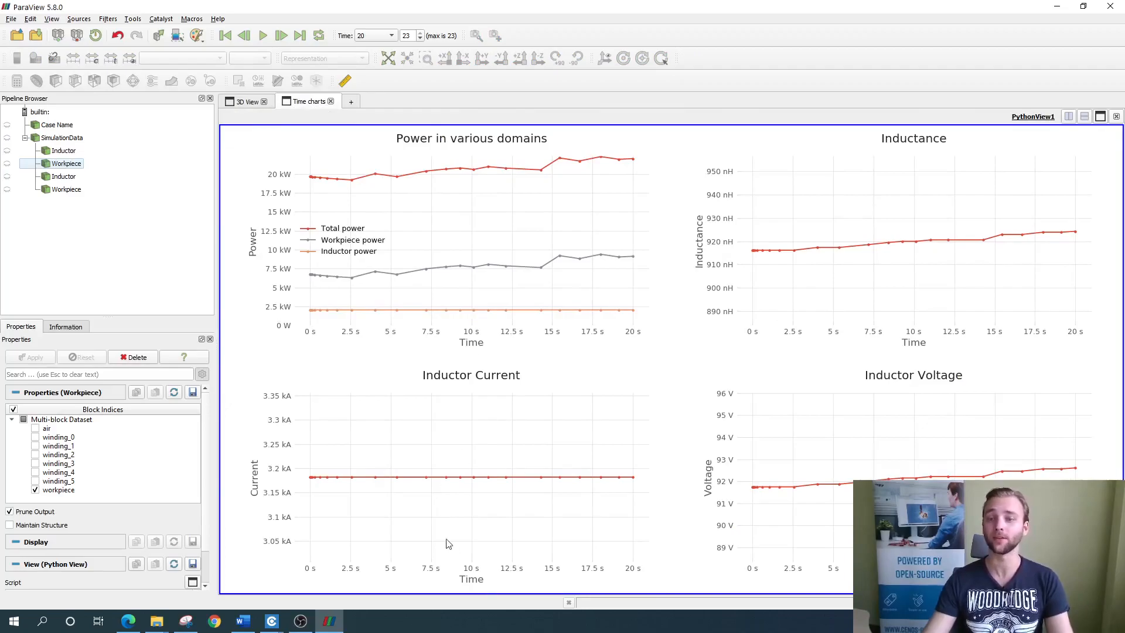
mouse_move(860, 443)
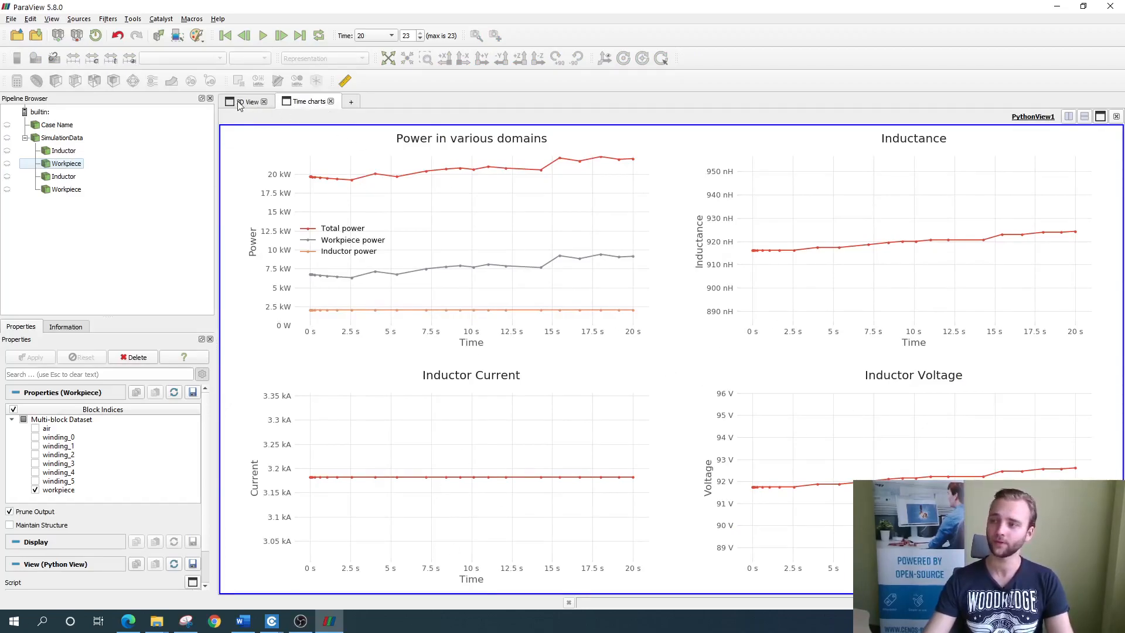
- Switch from the Time charts tab back to the 3D View tab
click(246, 101)
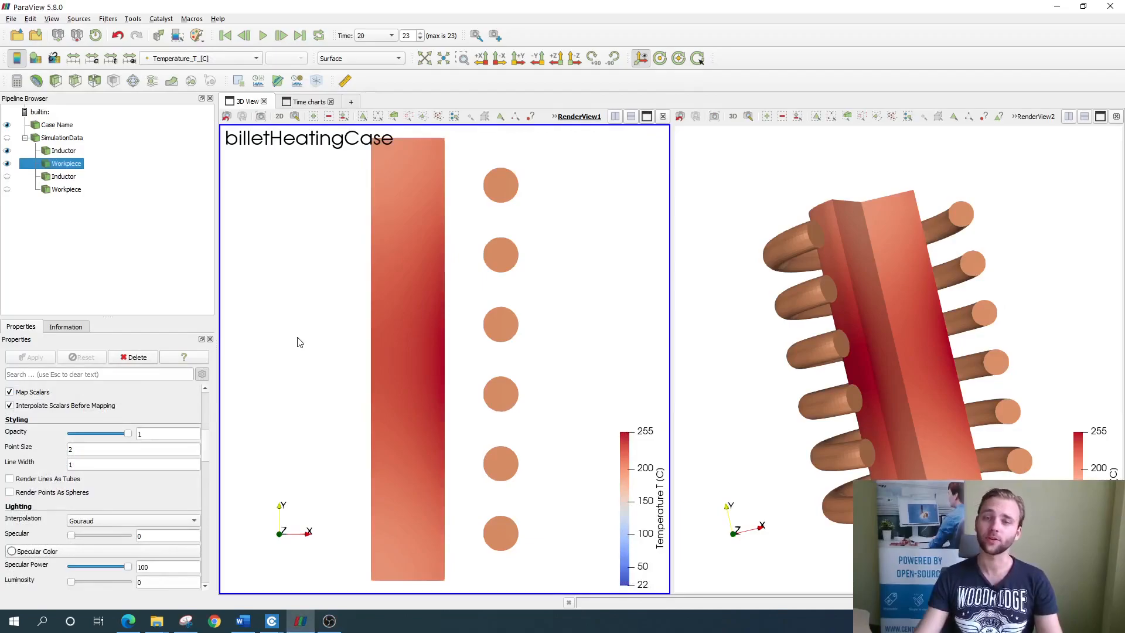
mouse_move(303, 320)
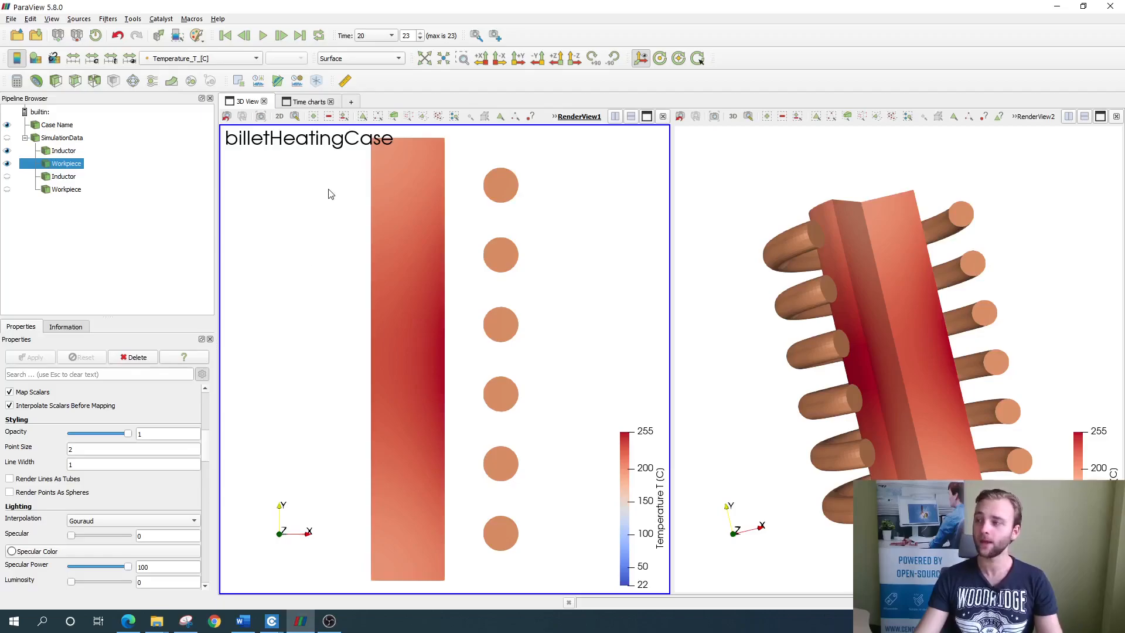
mouse_move(377, 116)
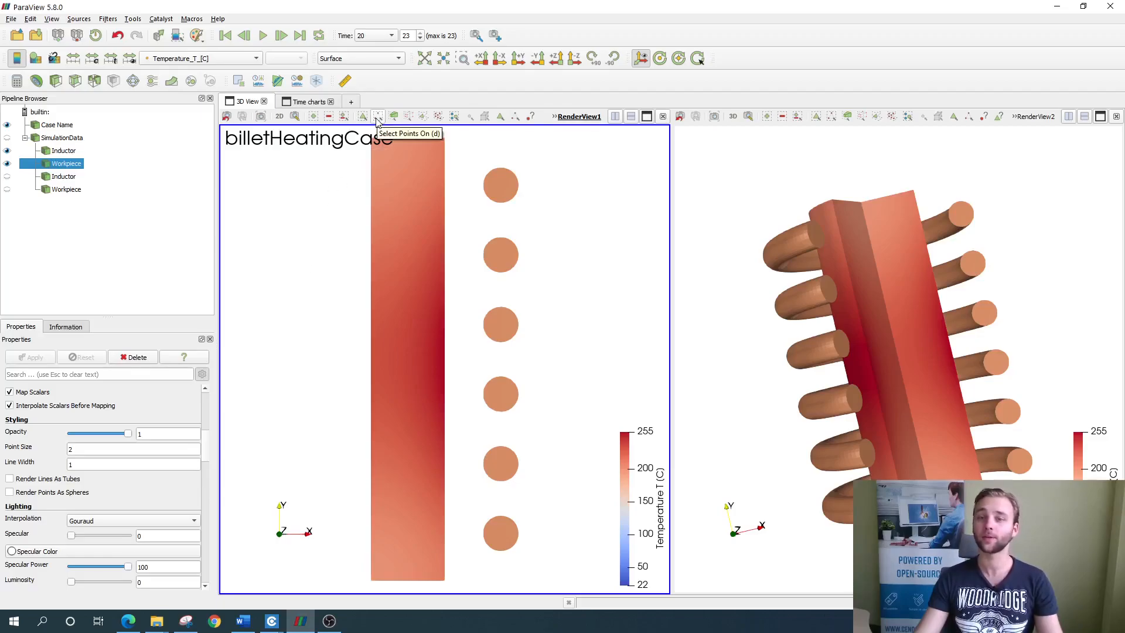
mouse_move(312, 258)
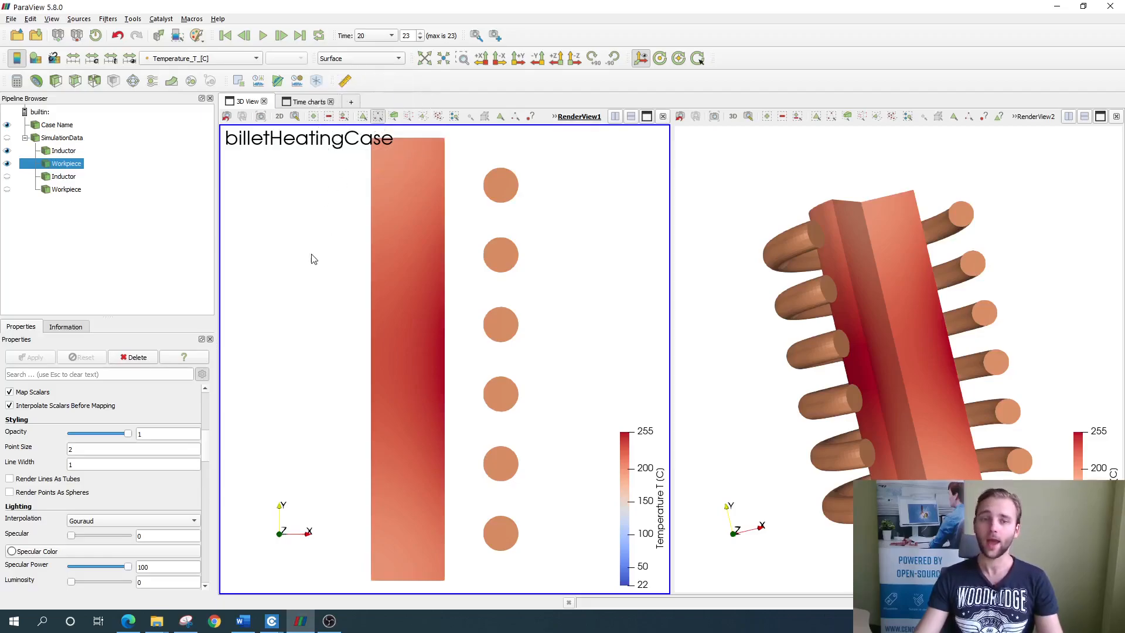
mouse_move(446, 390)
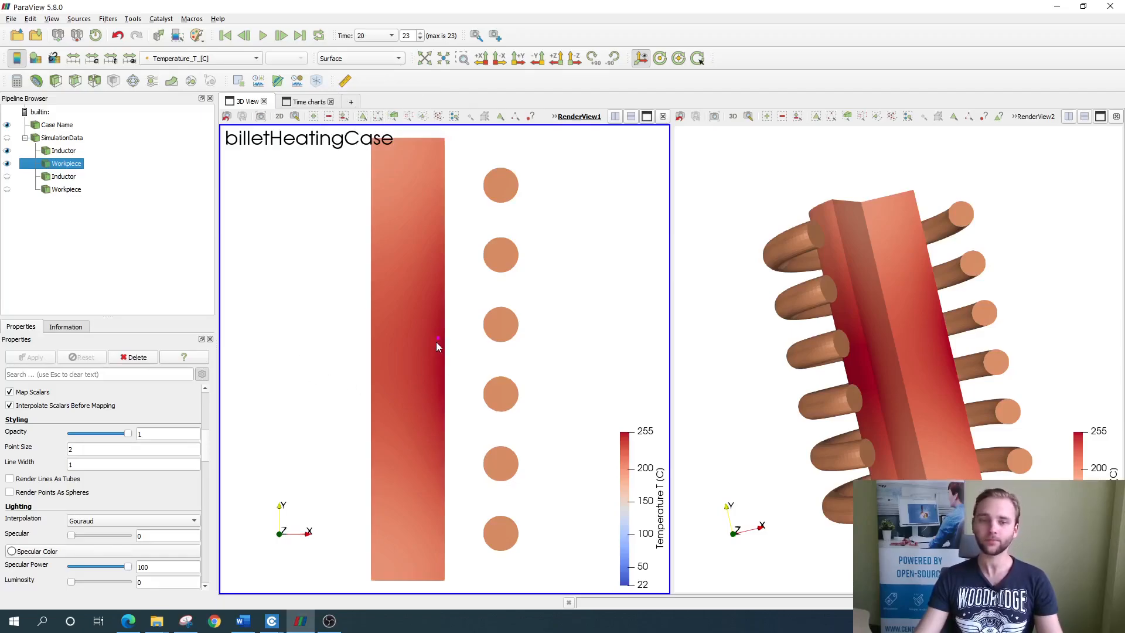
mouse_move(313, 246)
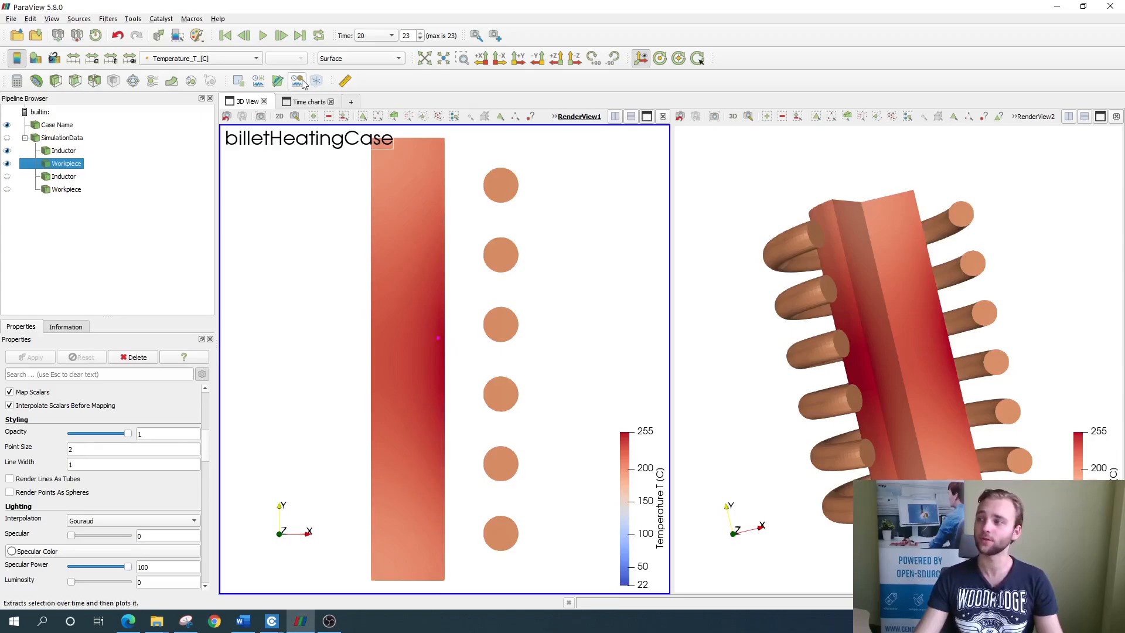
- Apply Plot Selection Over Time to chart the picked point's field values
click(296, 80)
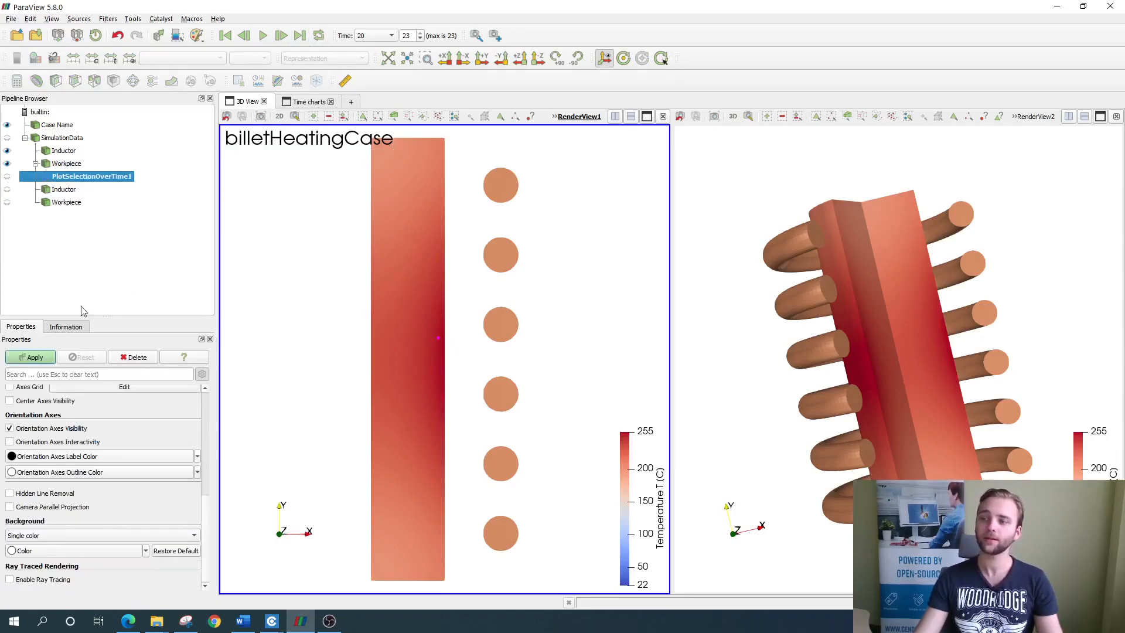
click(29, 357)
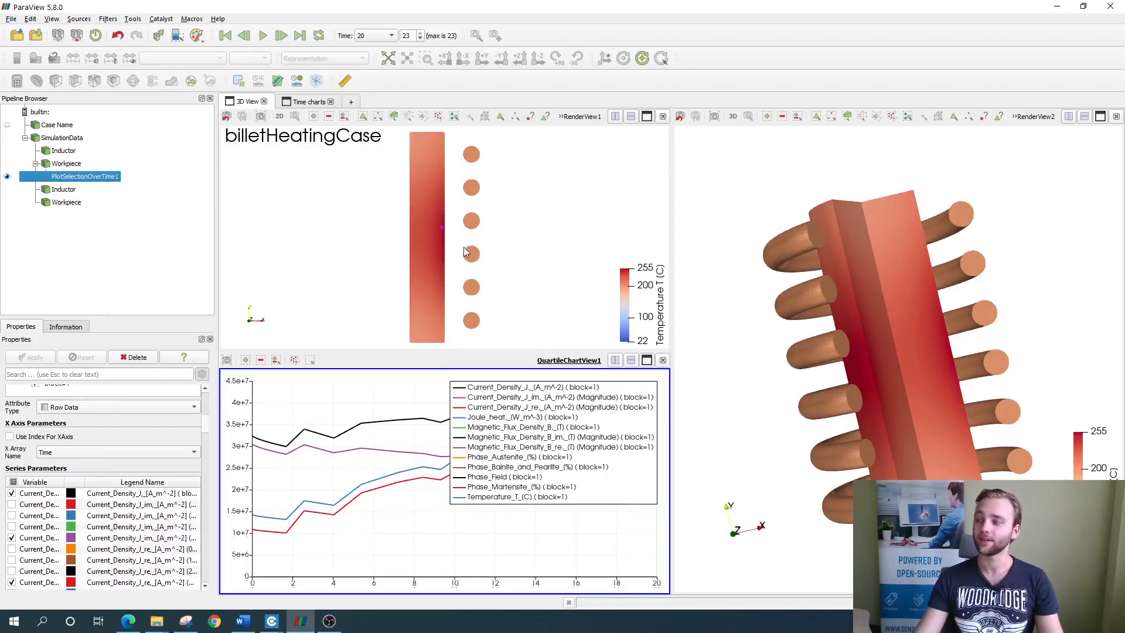
mouse_move(393, 465)
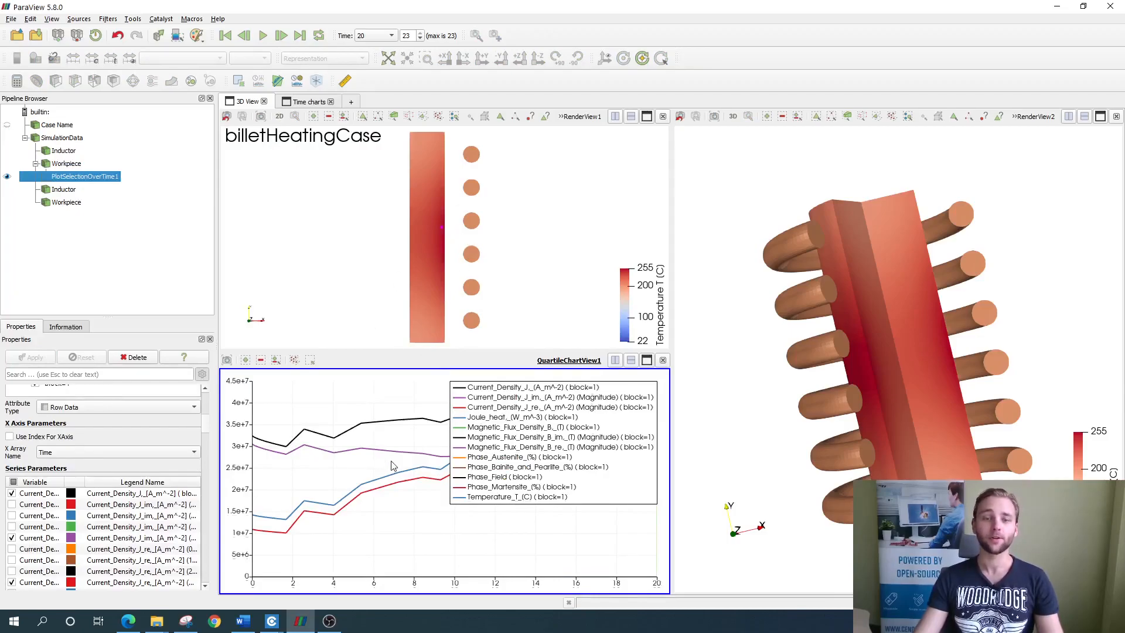
mouse_move(311, 452)
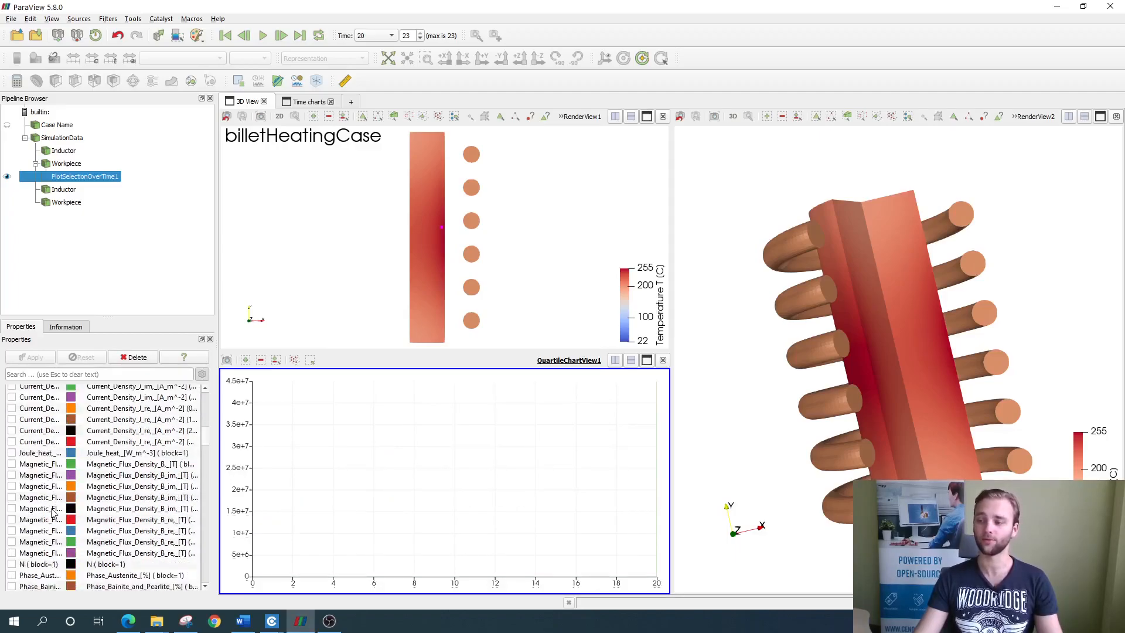
- Leave only Temperature_T_(C) checked in the point's time chart
click(13, 514)
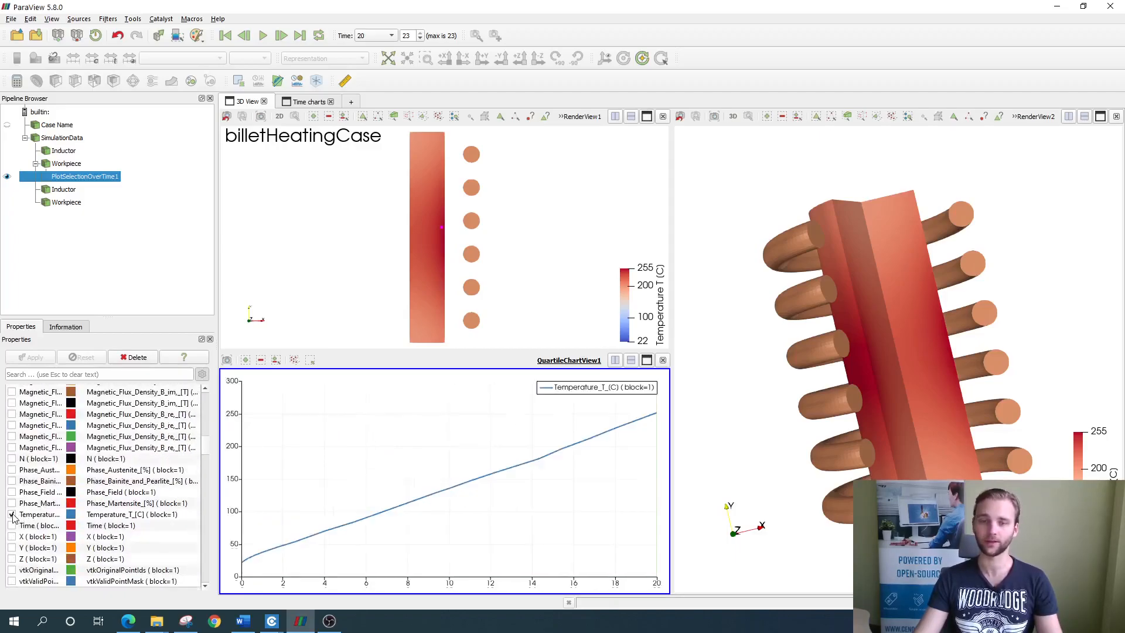
click(12, 515)
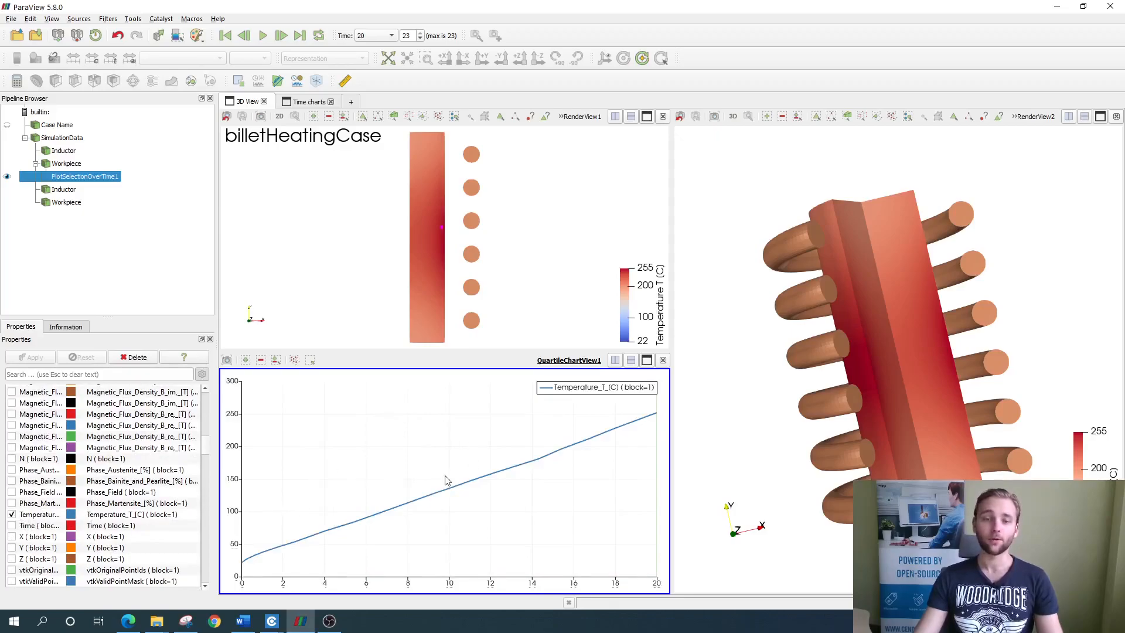
mouse_move(437, 473)
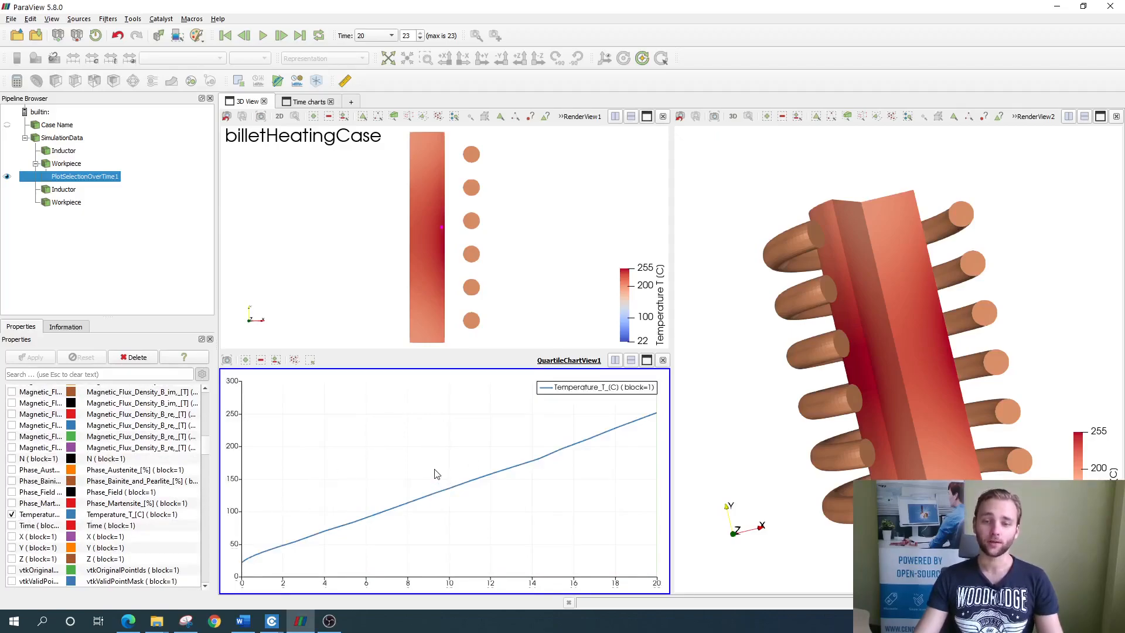
mouse_move(472, 470)
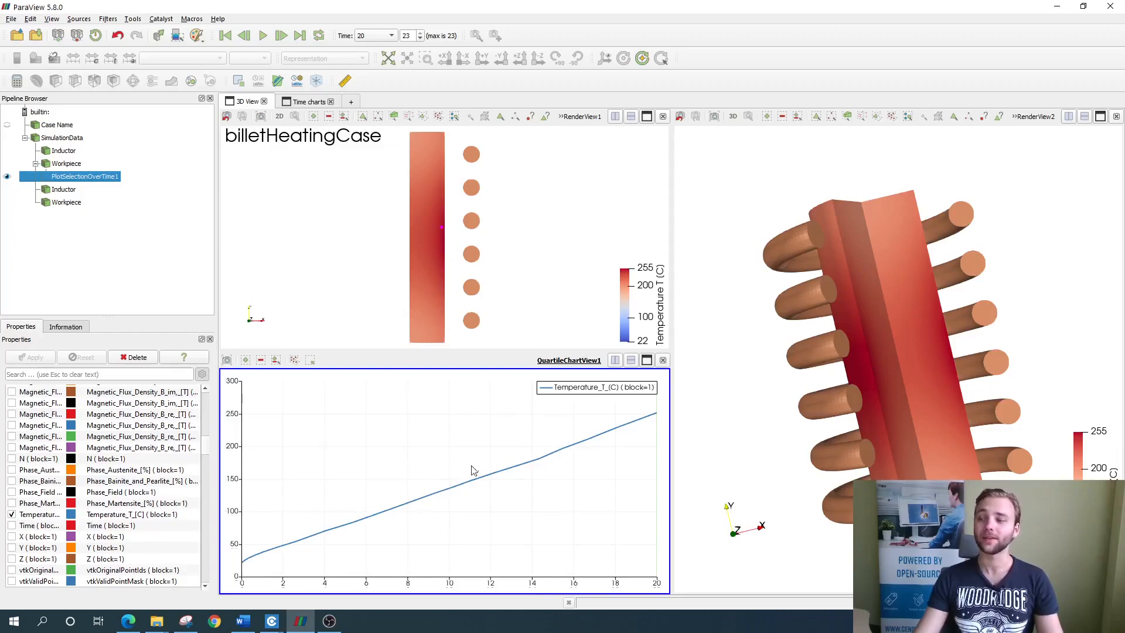
mouse_move(412, 516)
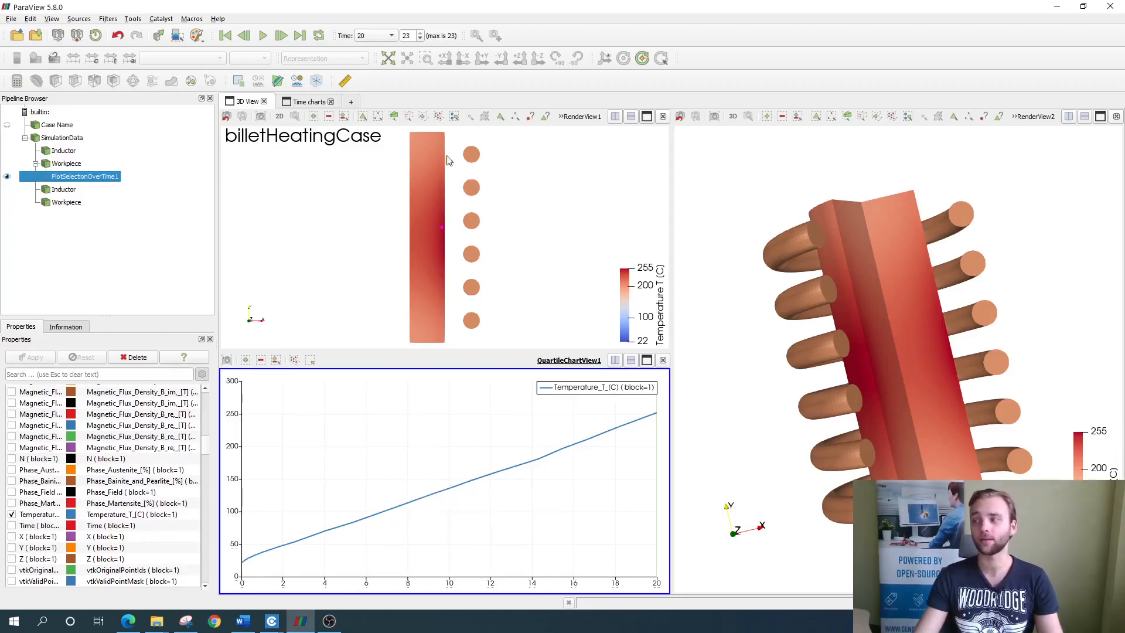
mouse_move(470, 447)
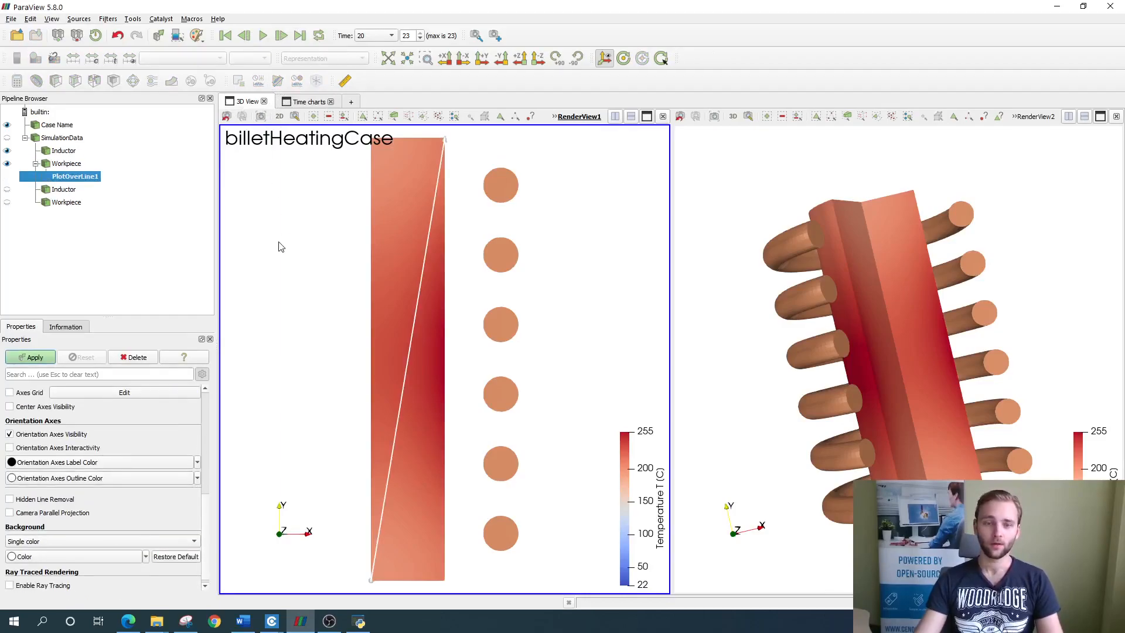
mouse_move(271, 346)
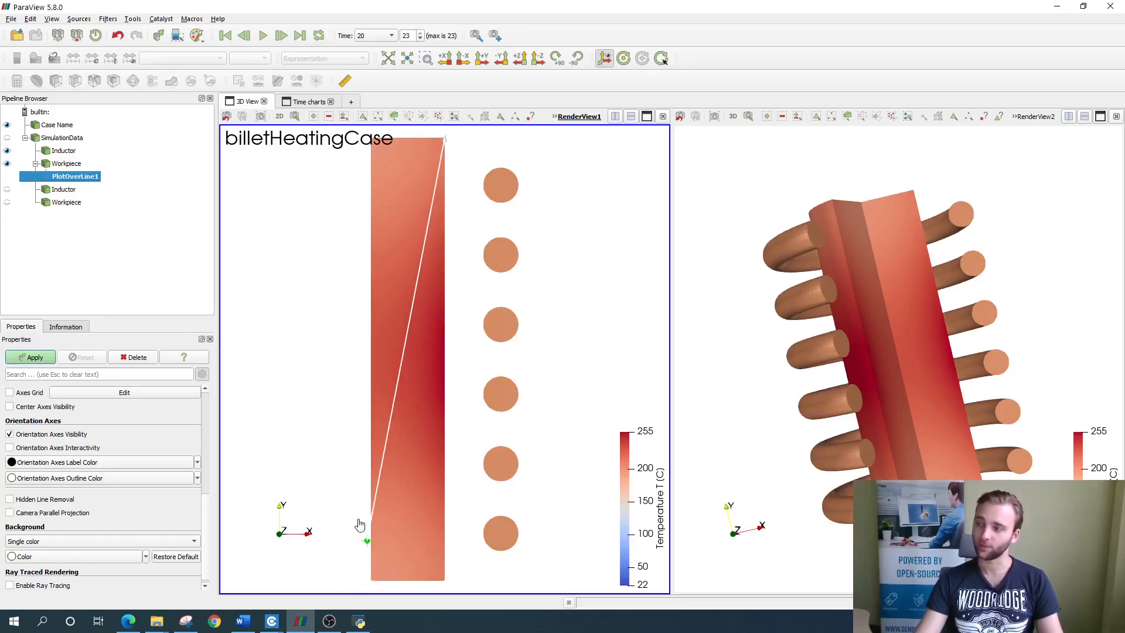
- Place the Plot Over Line probe horizontally across the billet at mid-height
drag(368, 541, 366, 351)
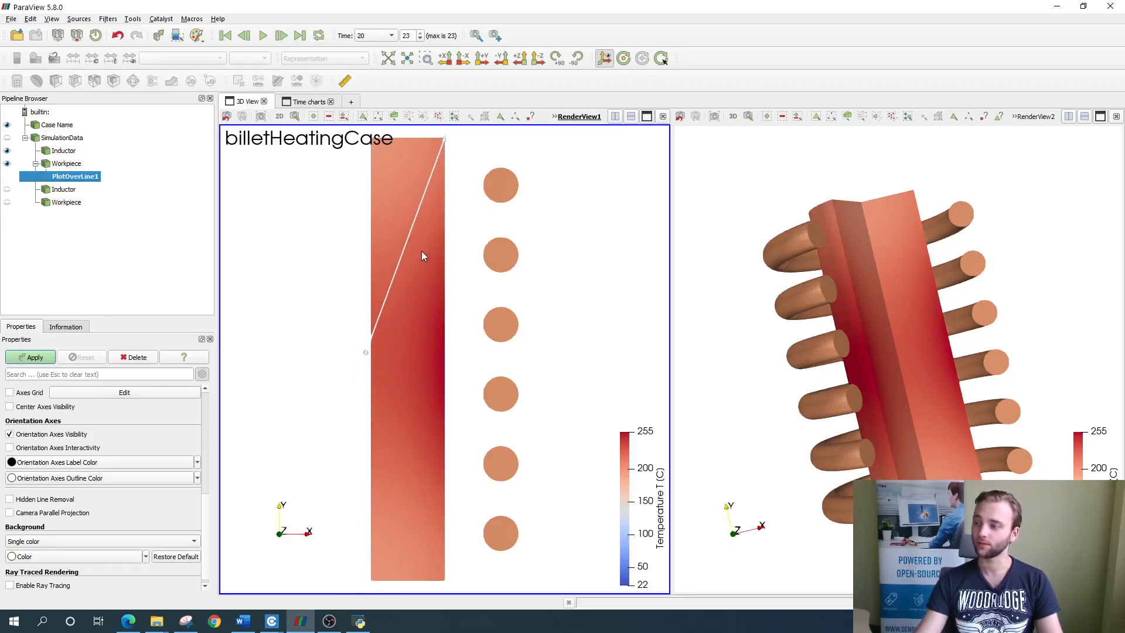
drag(443, 137, 447, 338)
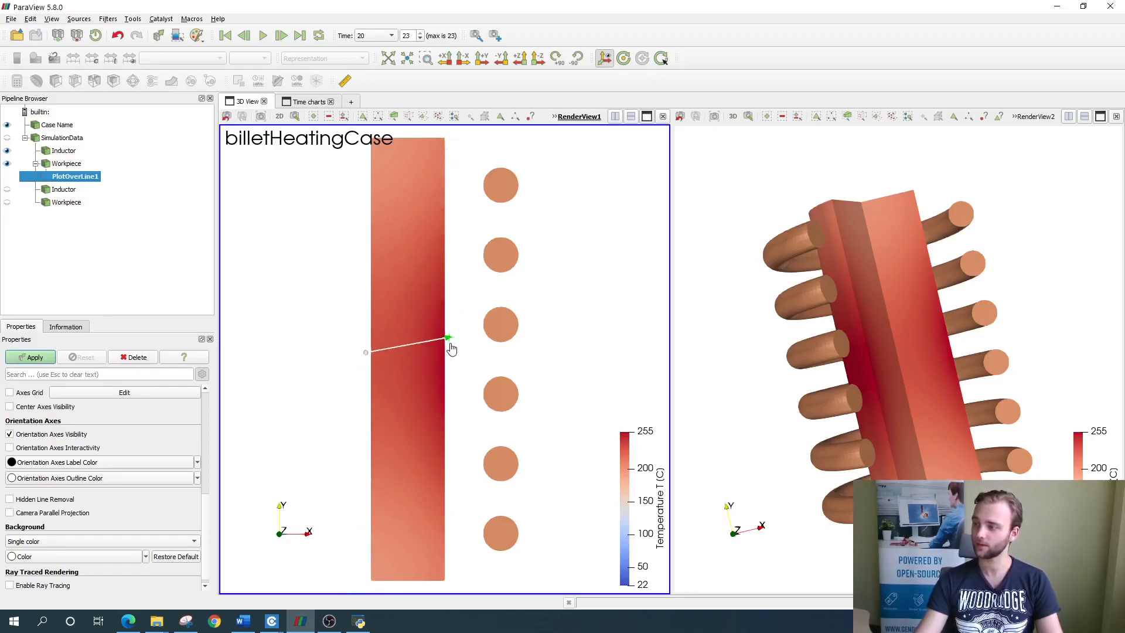
drag(448, 337, 448, 352)
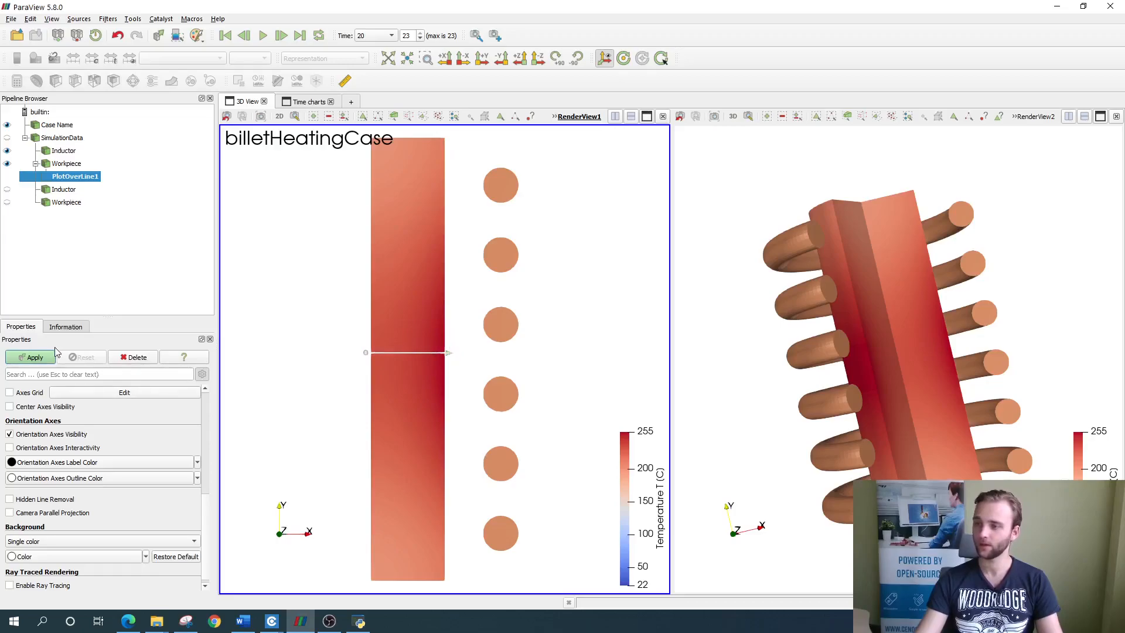
- Apply PlotOverLine1 and chart only Temperature_T_[C] along the line
click(31, 357)
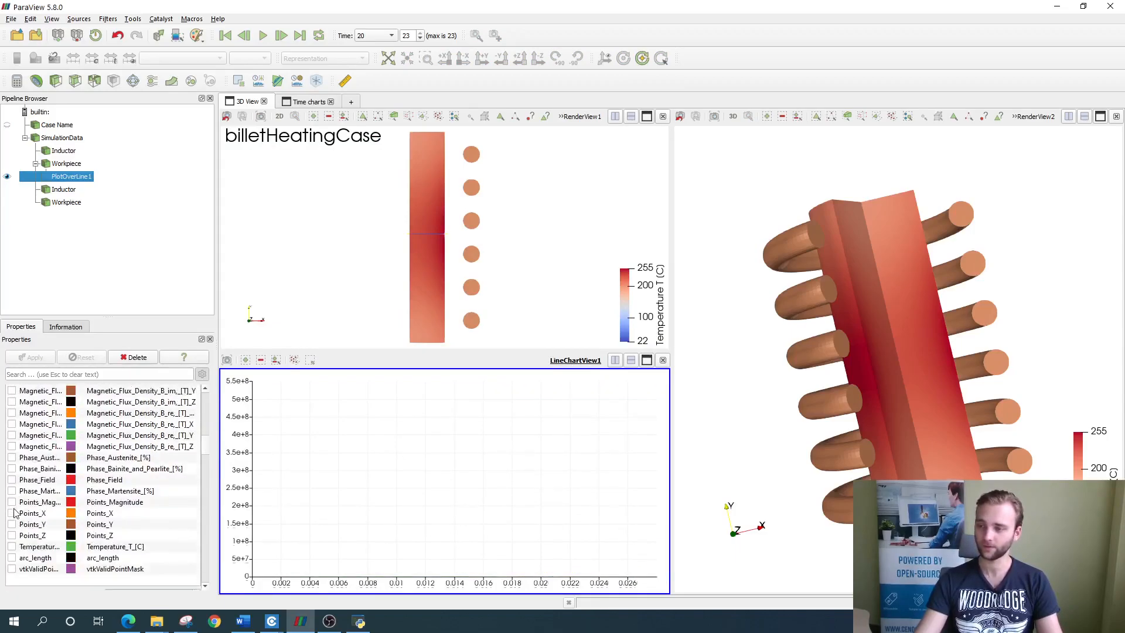
click(11, 546)
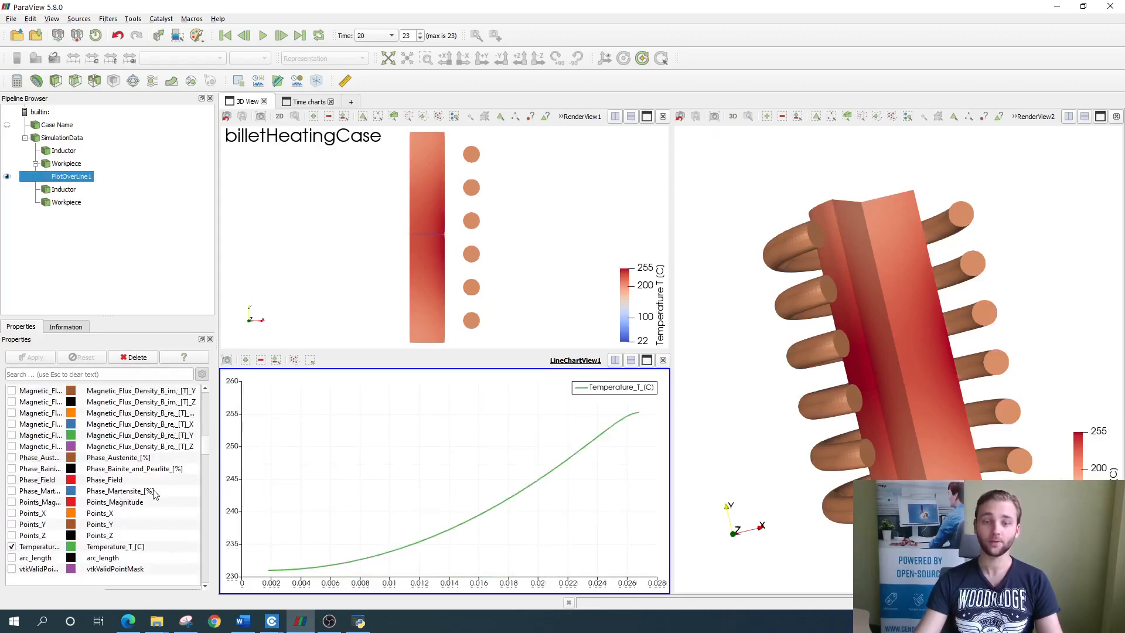
mouse_move(309, 528)
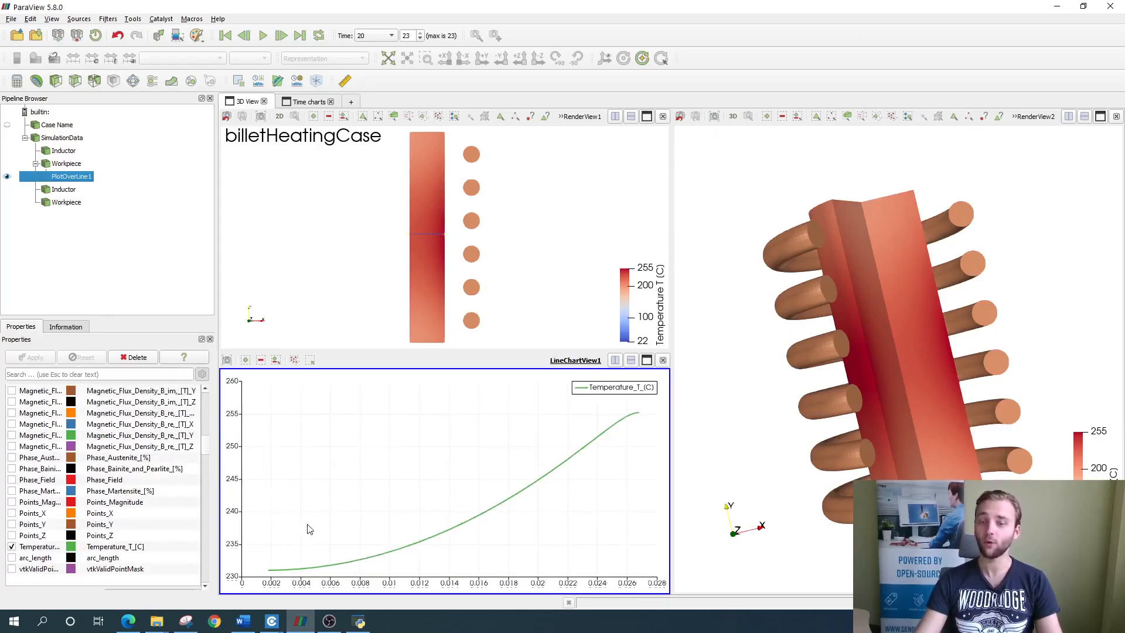
mouse_move(426, 490)
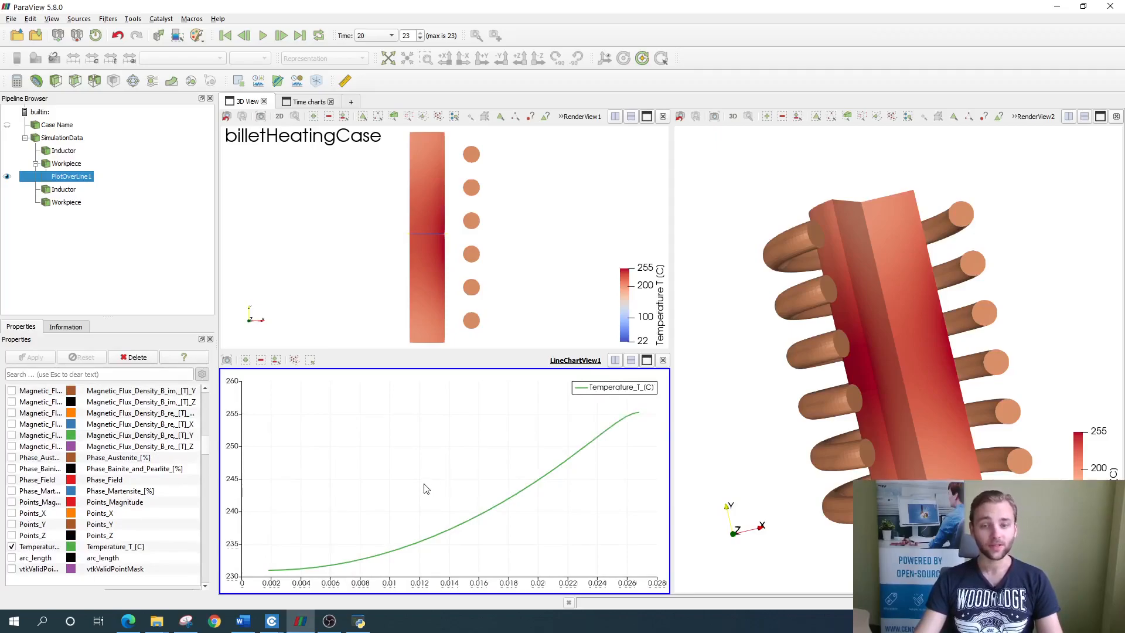
mouse_move(408, 446)
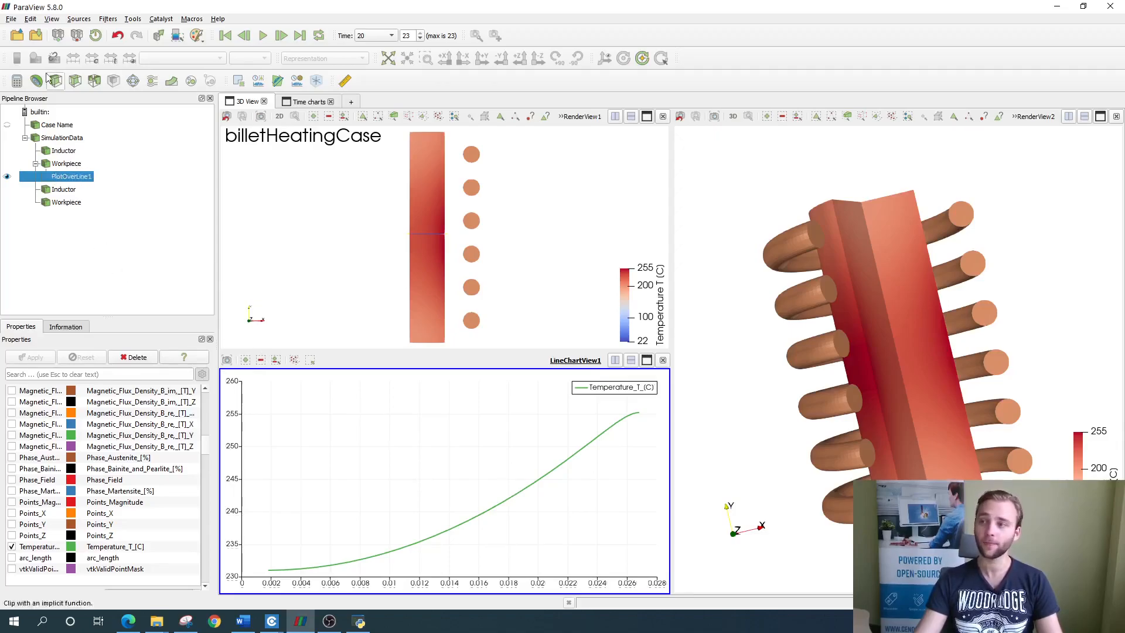
- Save the line data as CSV file 'state' in the billetHeatingCase folder
click(10, 18)
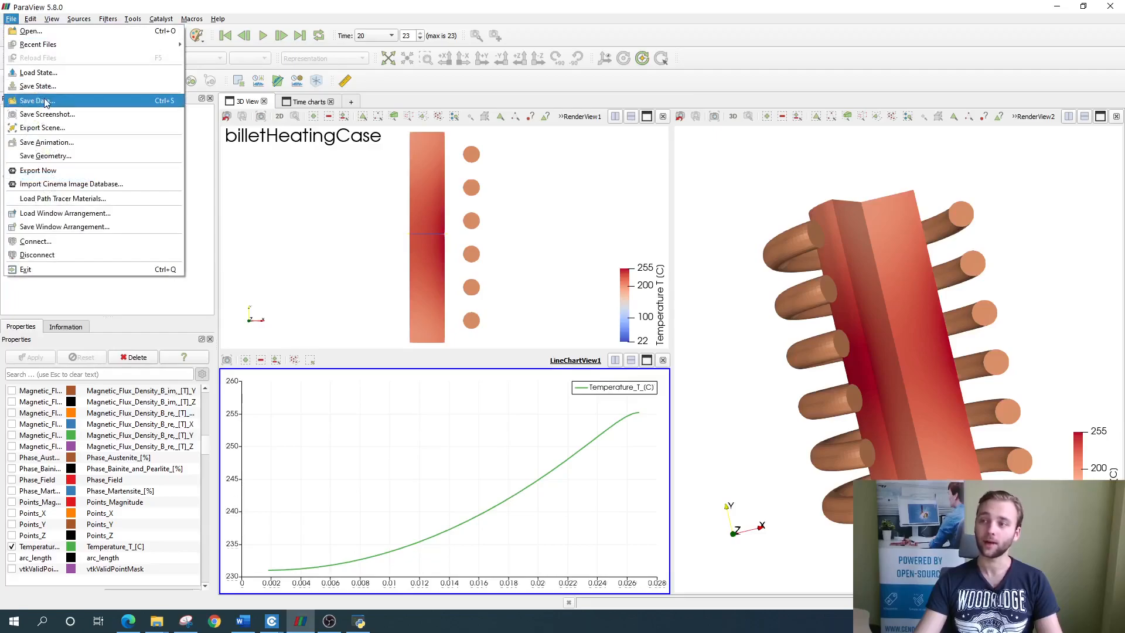
click(35, 100)
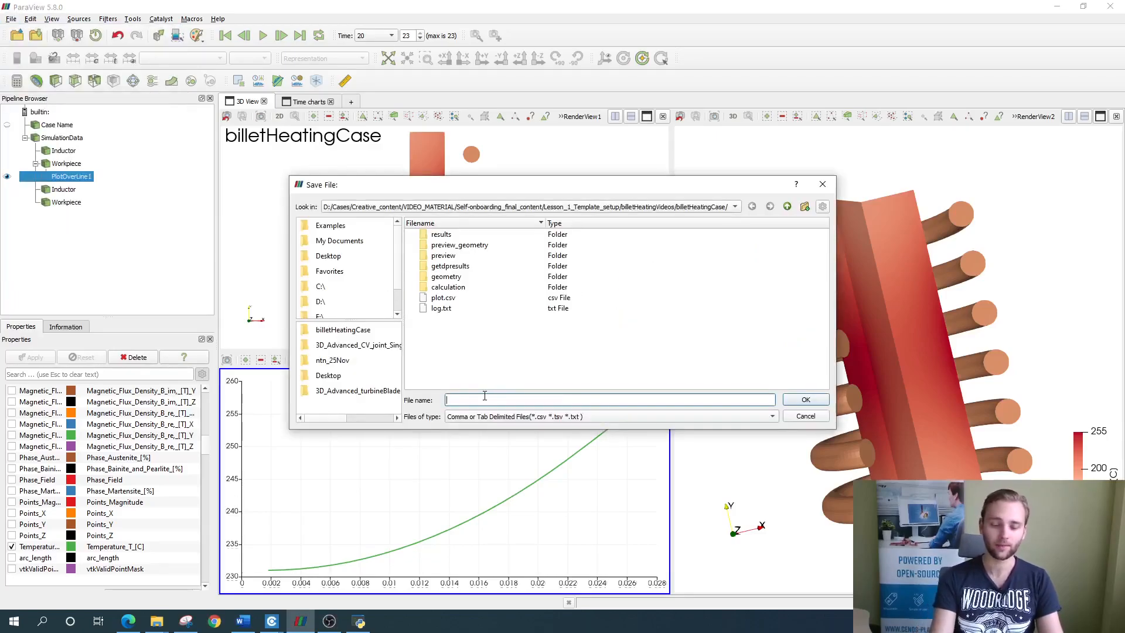
text(state)
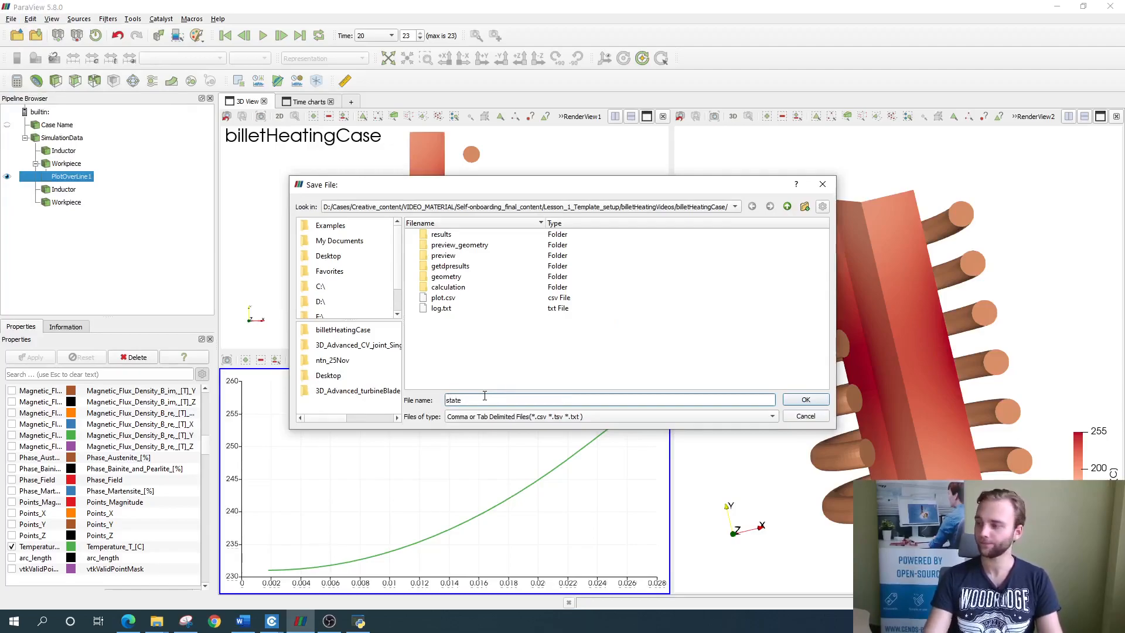
click(805, 399)
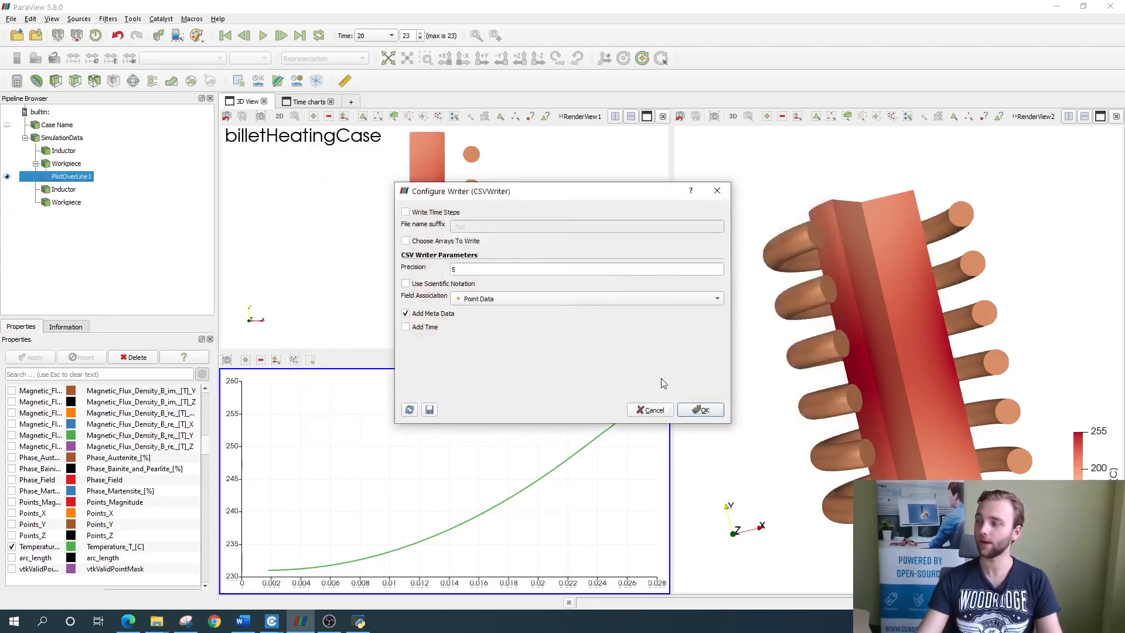
click(700, 409)
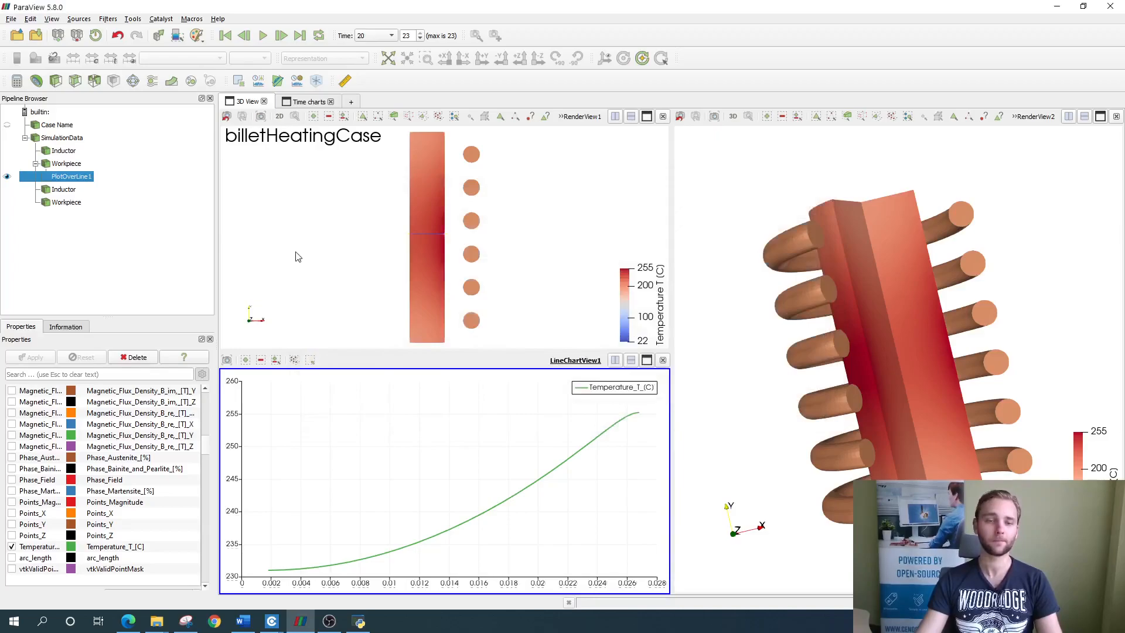